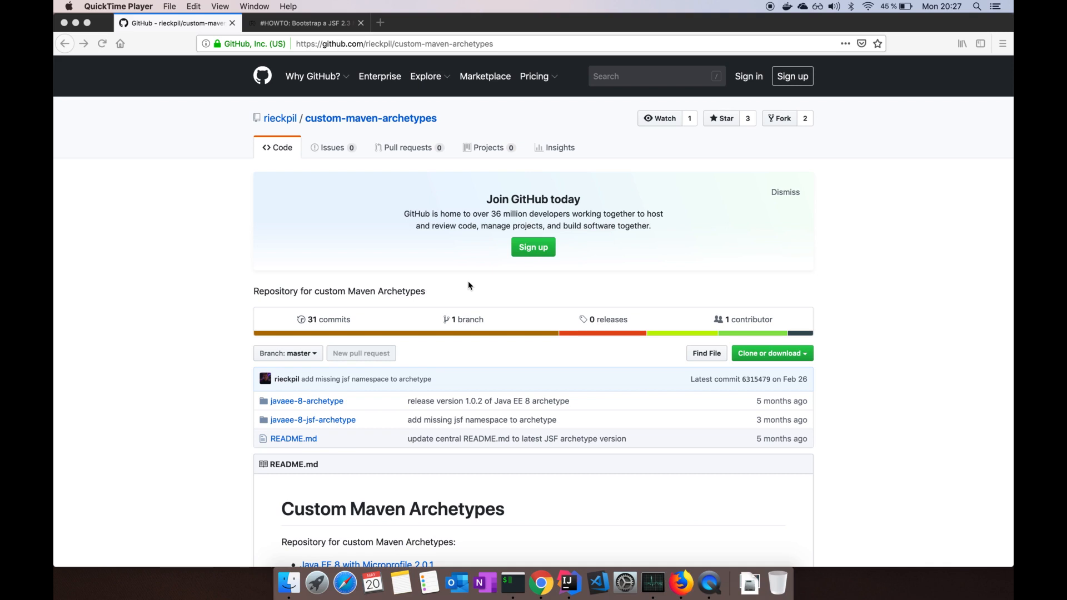
mouse_move(261, 129)
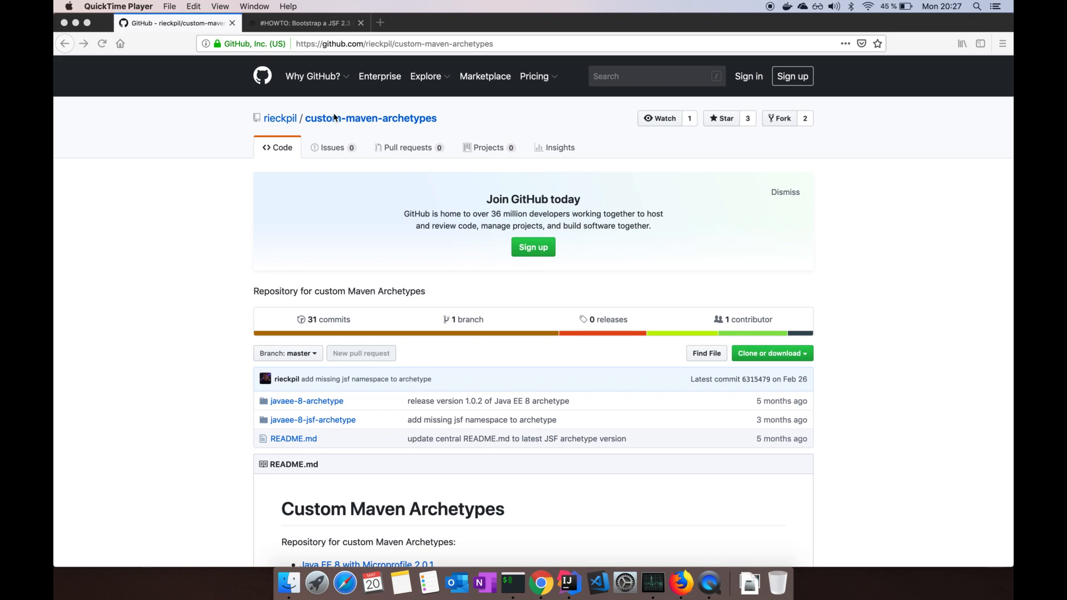
Check mvn -version, generate jsf-app from the javaee8-jsf archetype, and list the folder with ls -al.
scroll("down", 3)
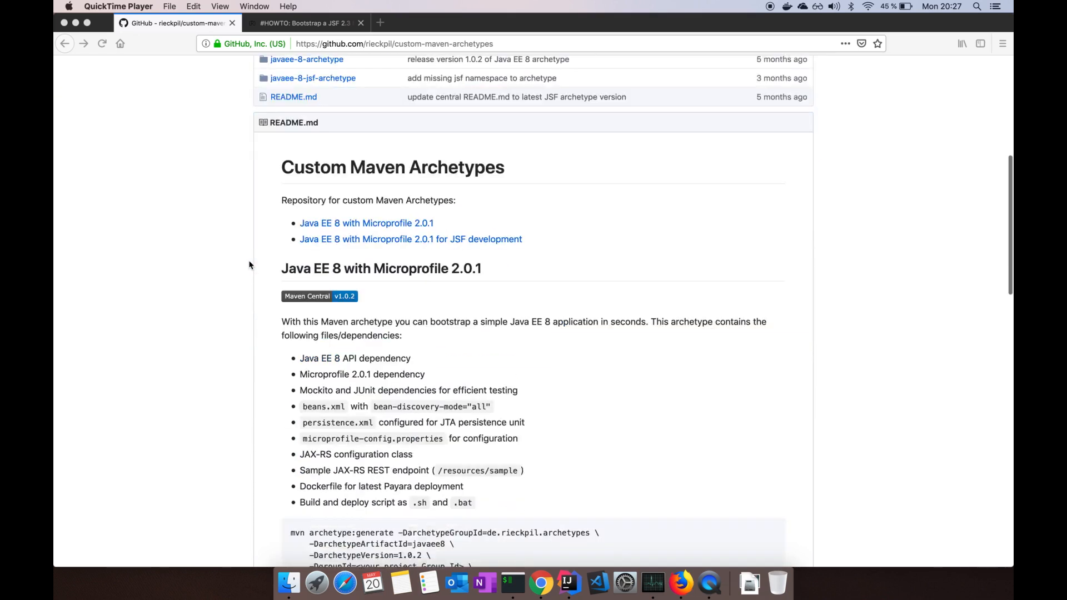
scroll("down", 3)
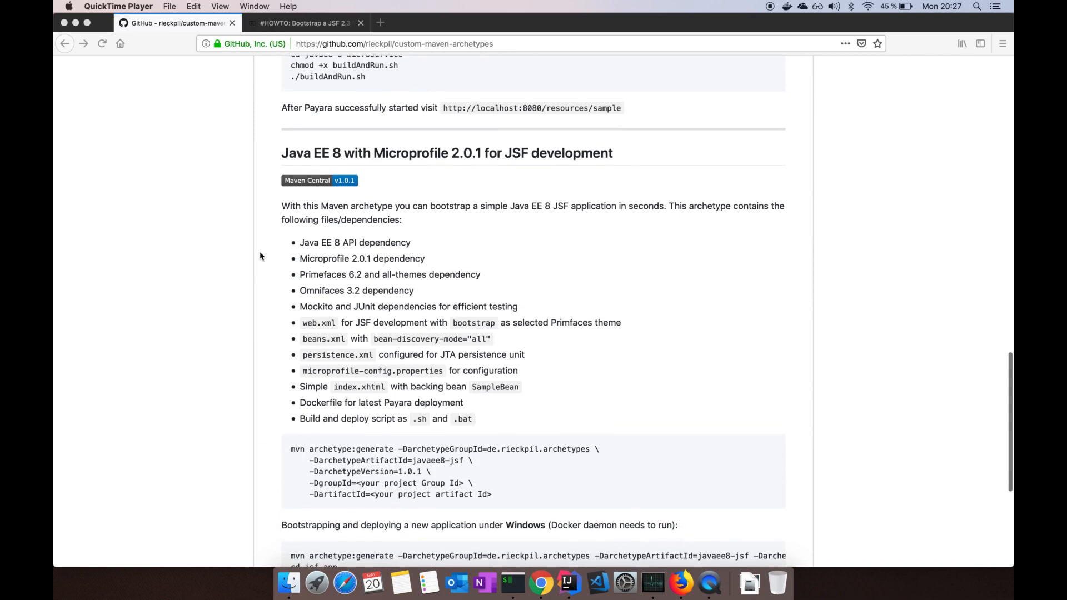
scroll("down", 3)
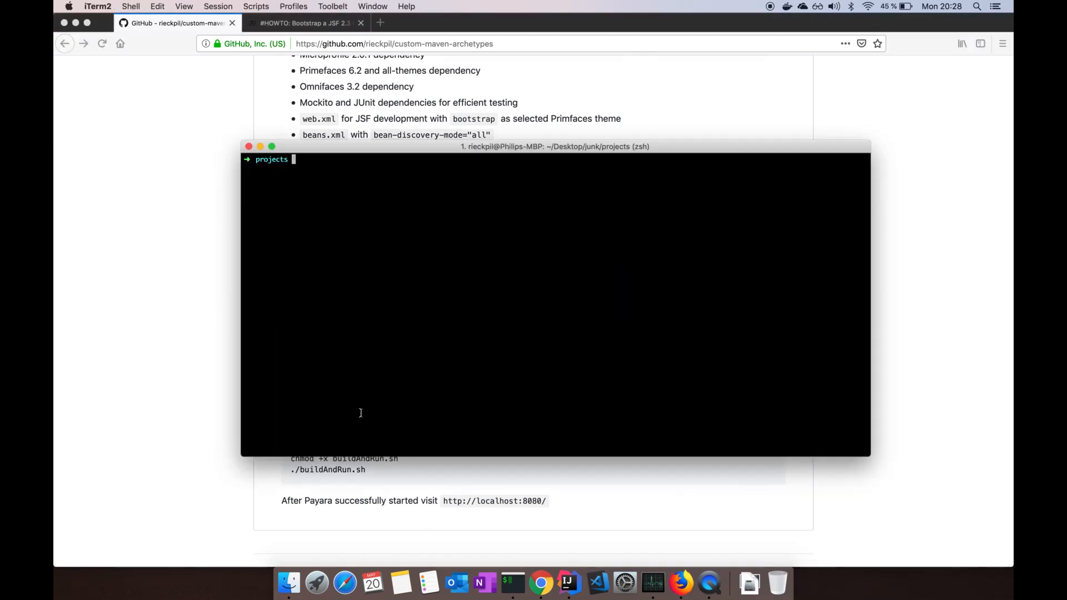
type("mvn -version")
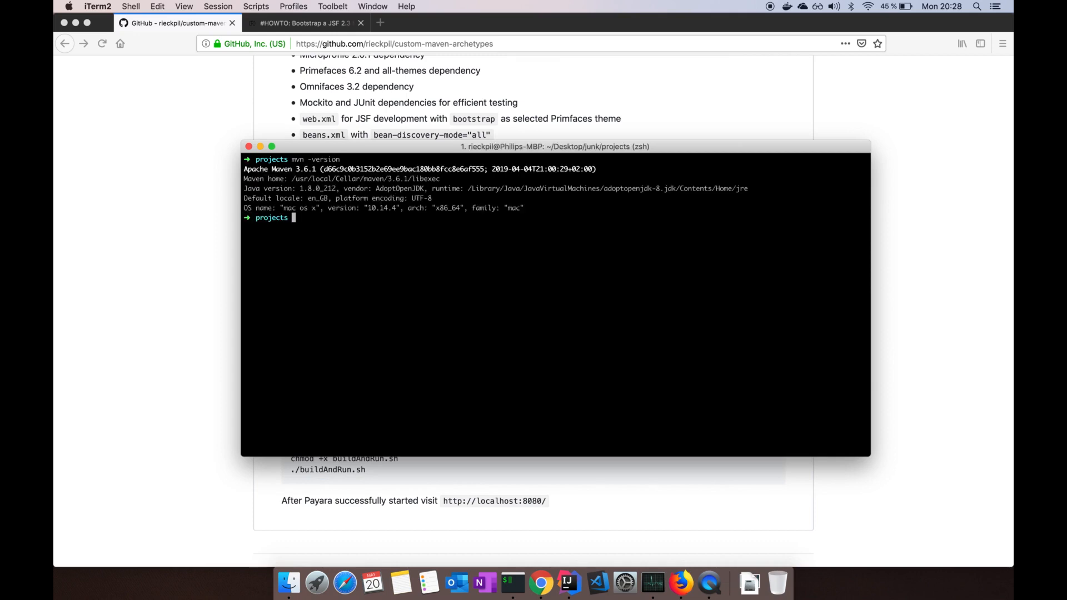
mouse_move(466, 317)
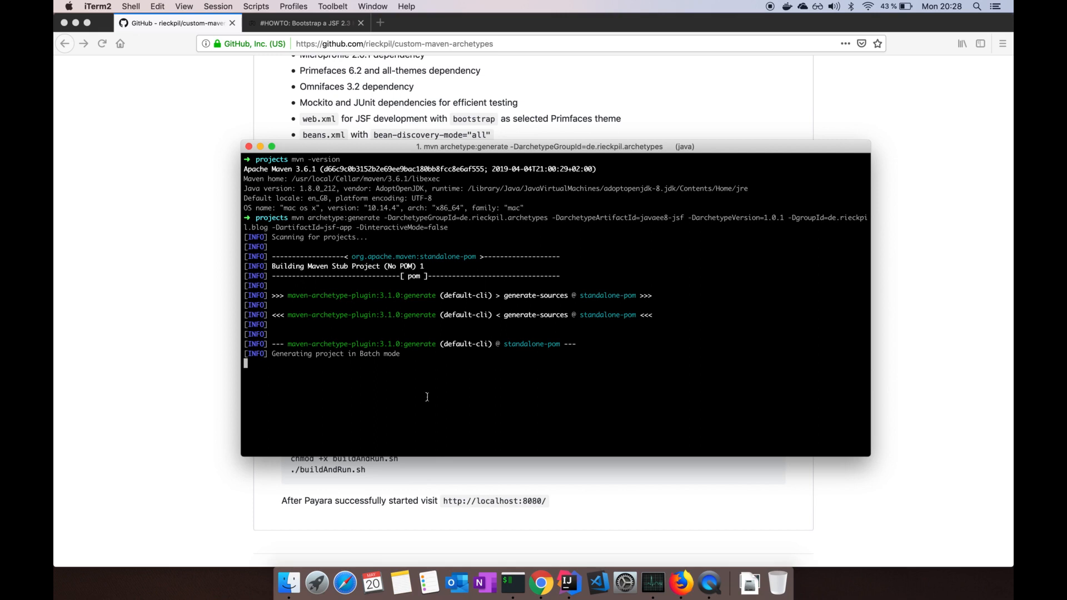
mouse_move(470, 368)
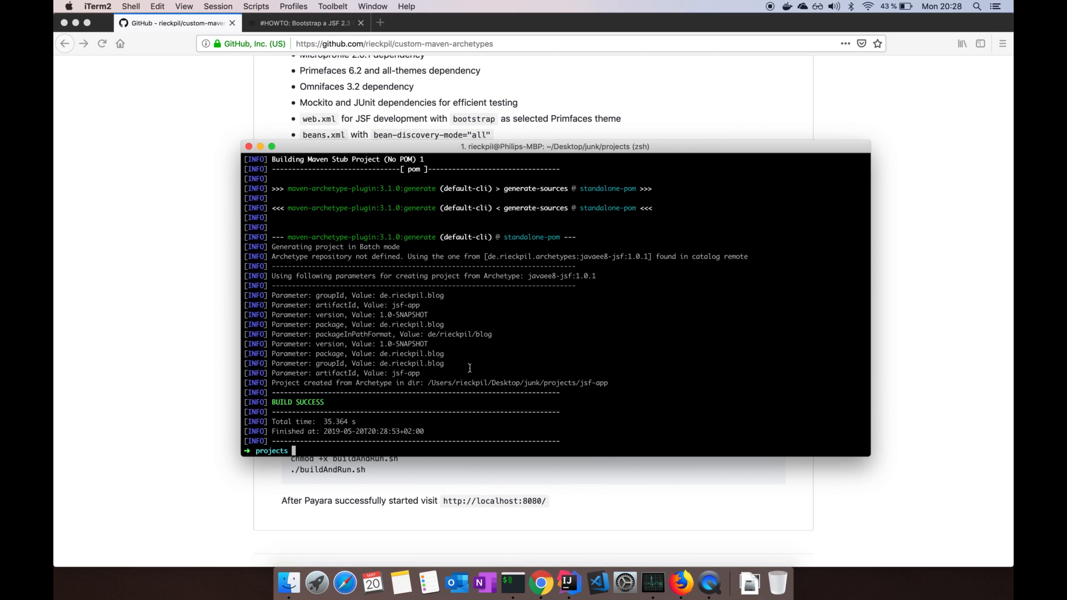
type("ls -al")
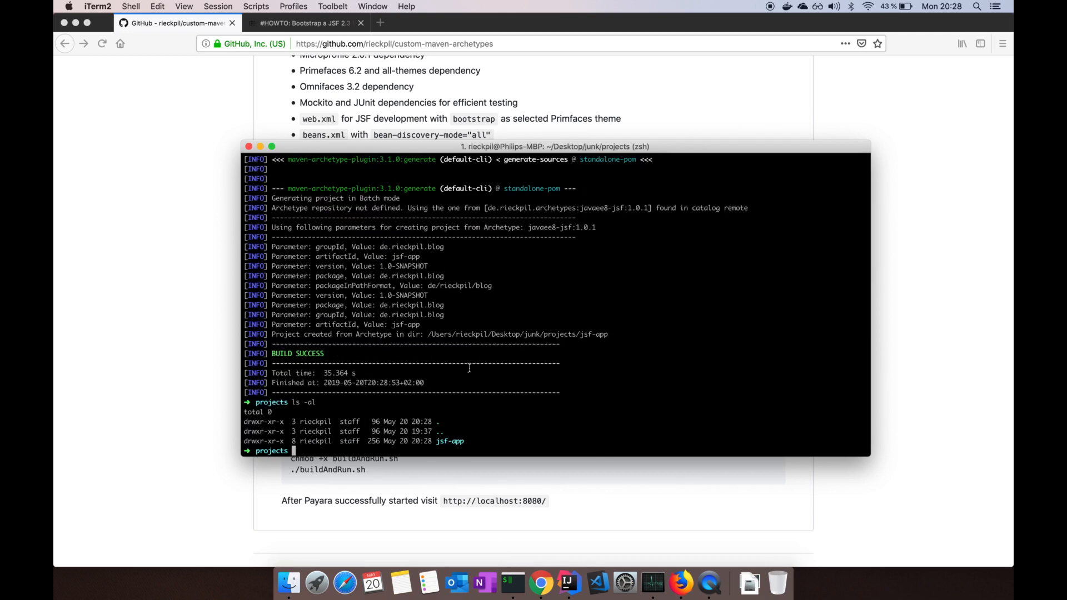
mouse_move(597, 584)
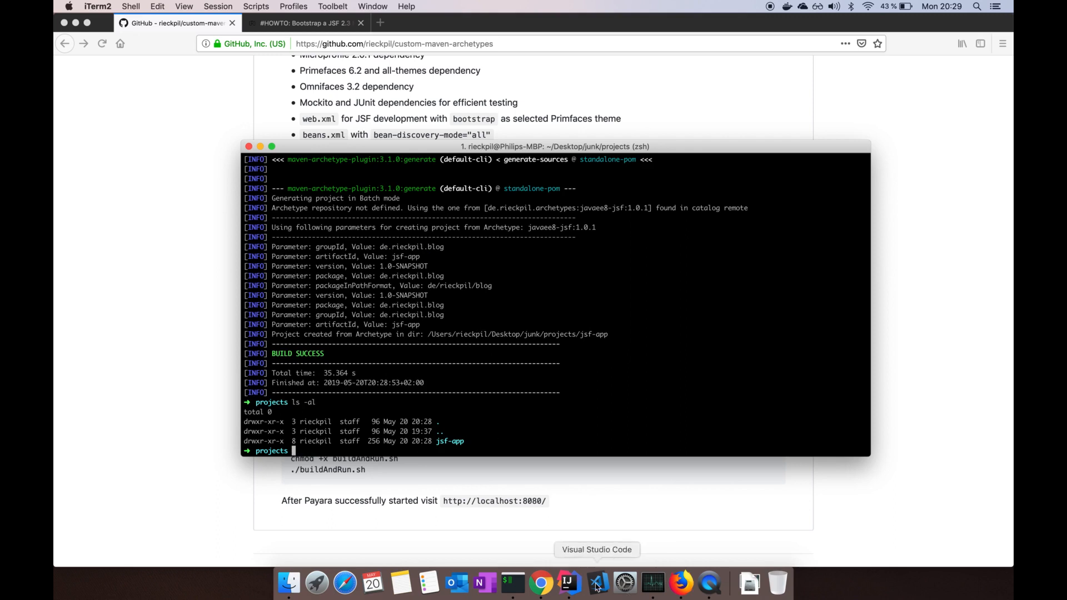
From the welcome screen, browse to projects/jsf-app and open it as a project.
left_click(569, 583)
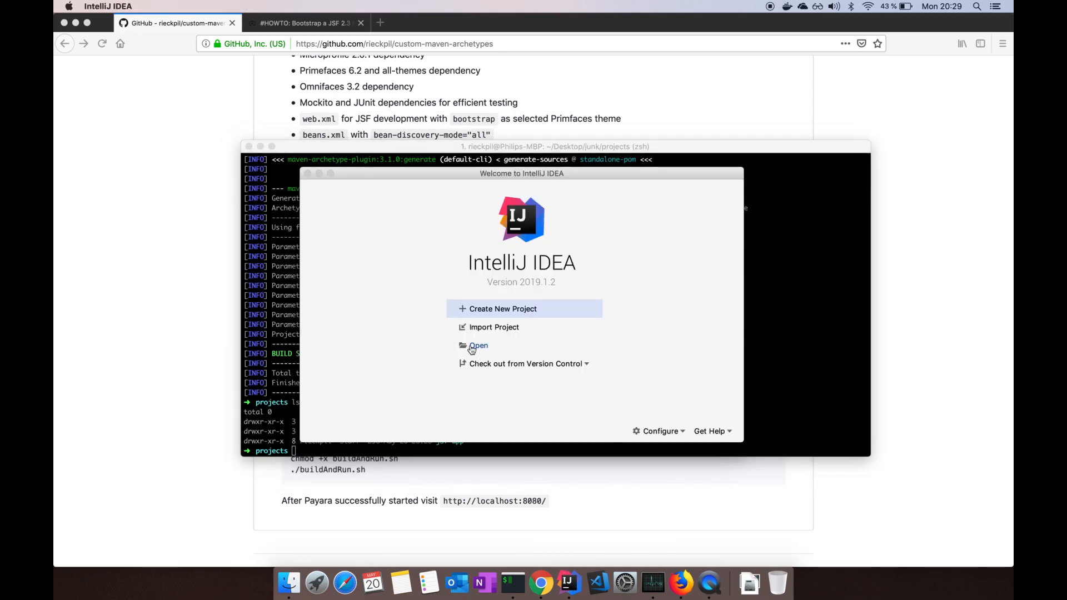
left_click(480, 344)
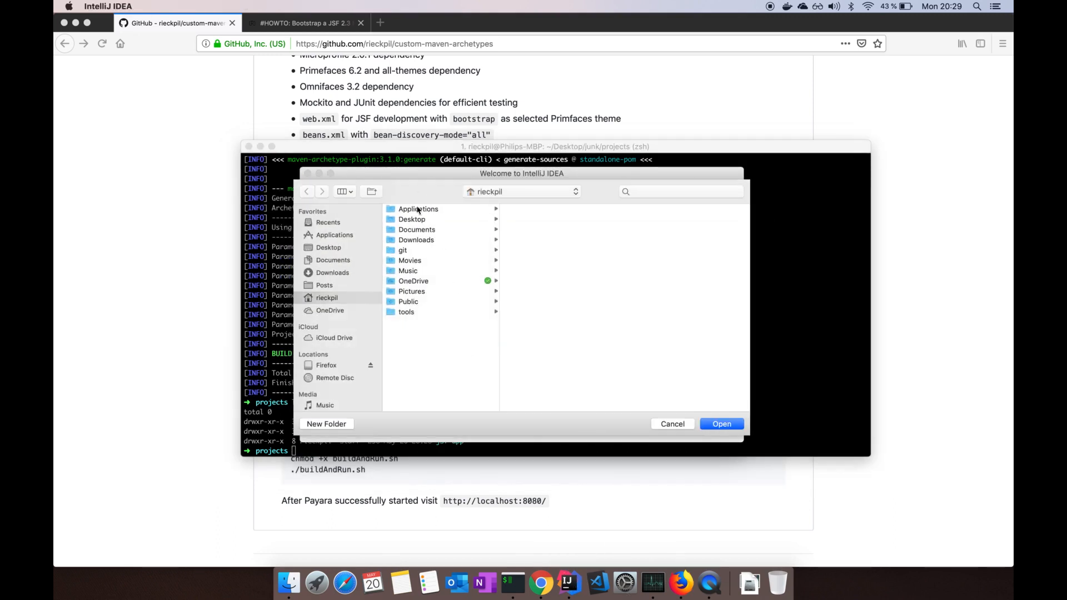
left_click(411, 219)
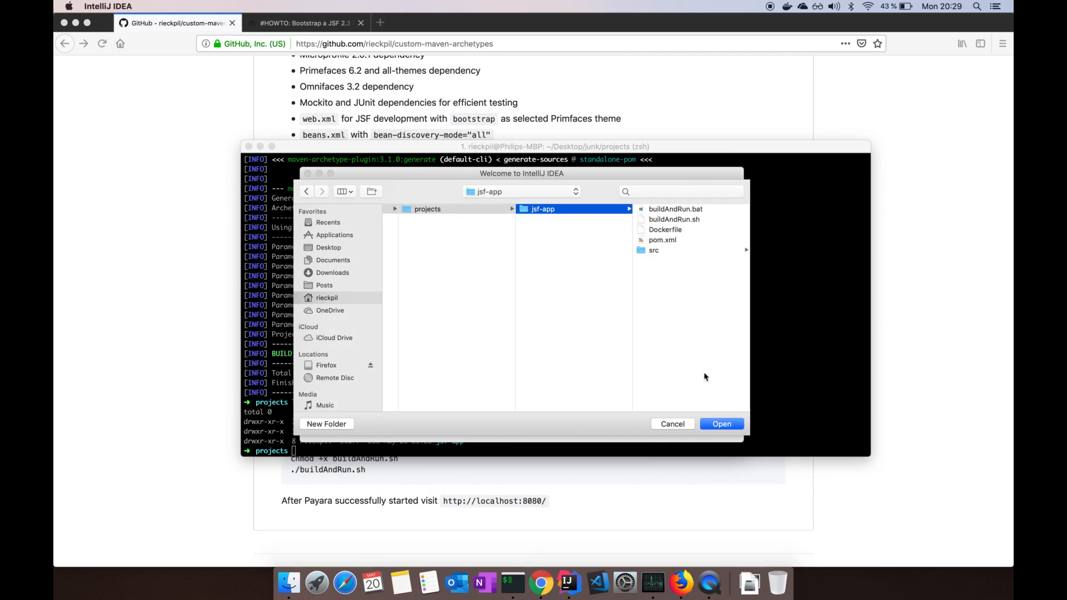
left_click(671, 424)
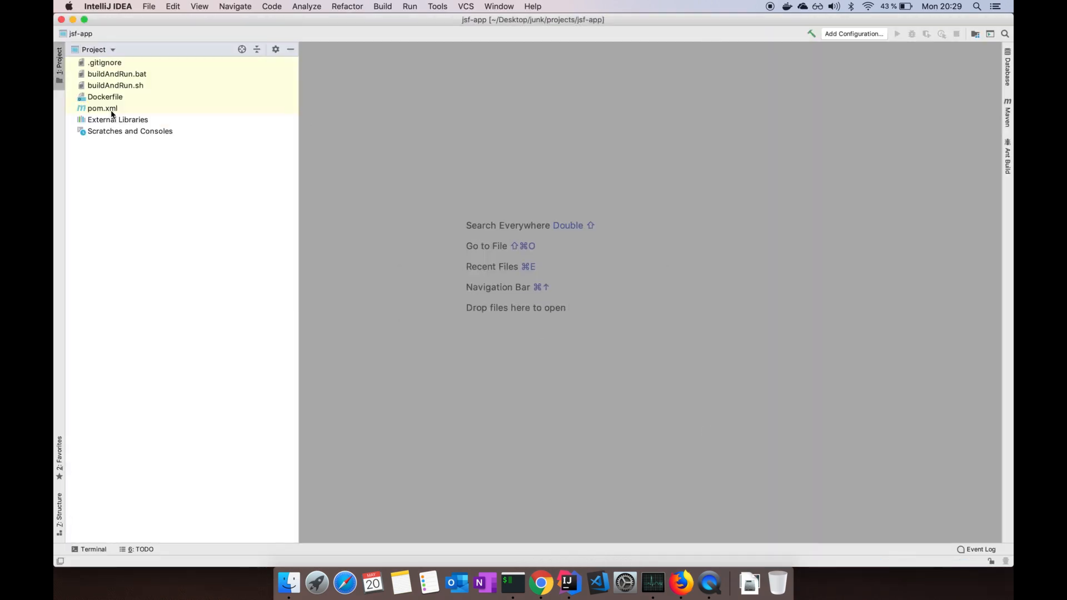
Review pom.xml's dependencies, noting the provided scope, and expand src > main > webapp.
double_click(102, 108)
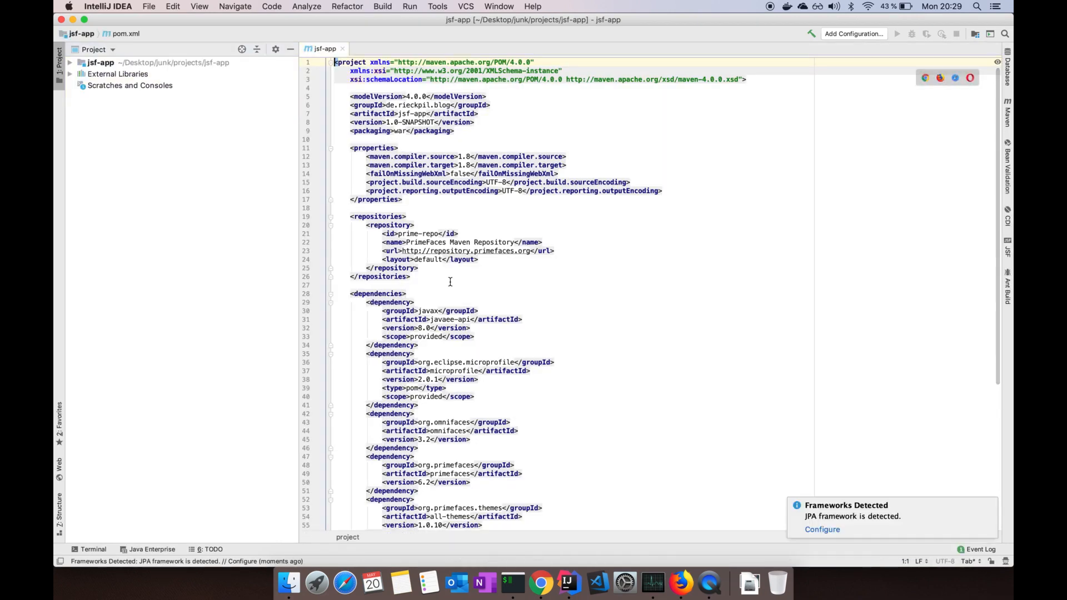
scroll("down", 3)
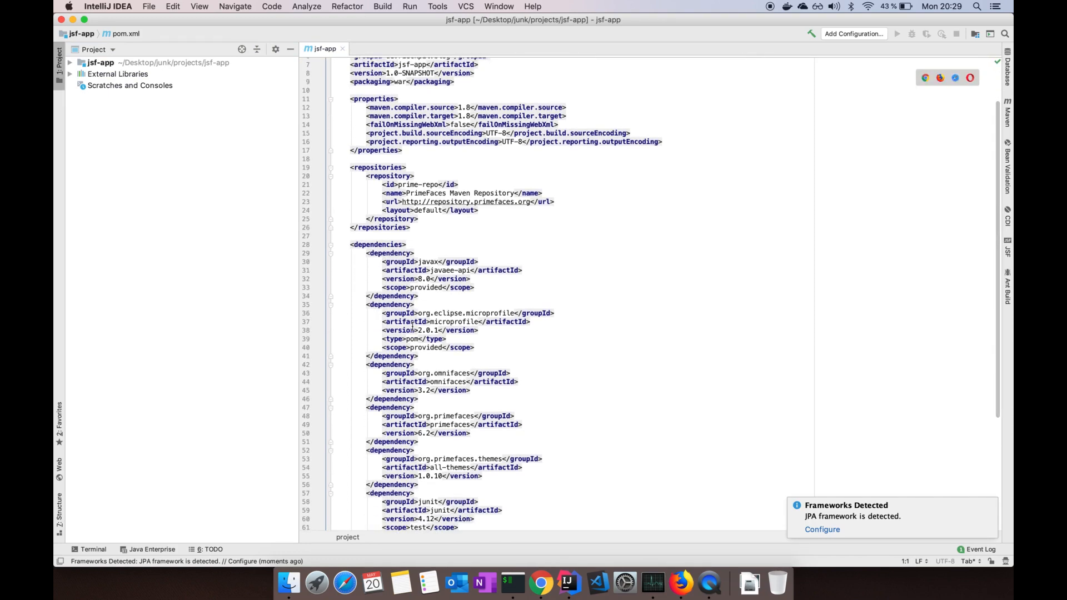
double_click(427, 287)
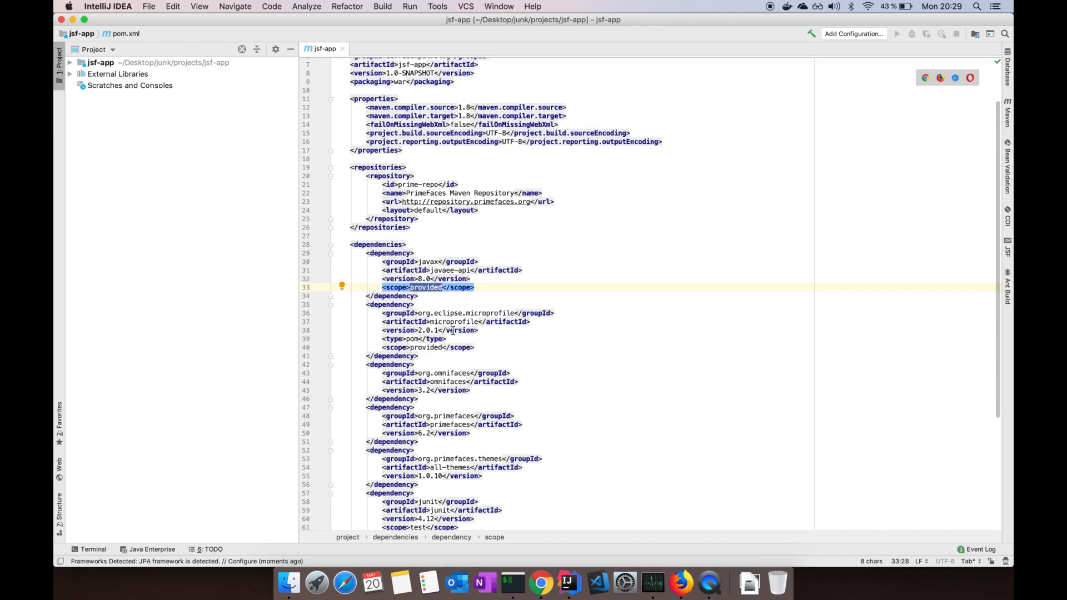
scroll("down", 3)
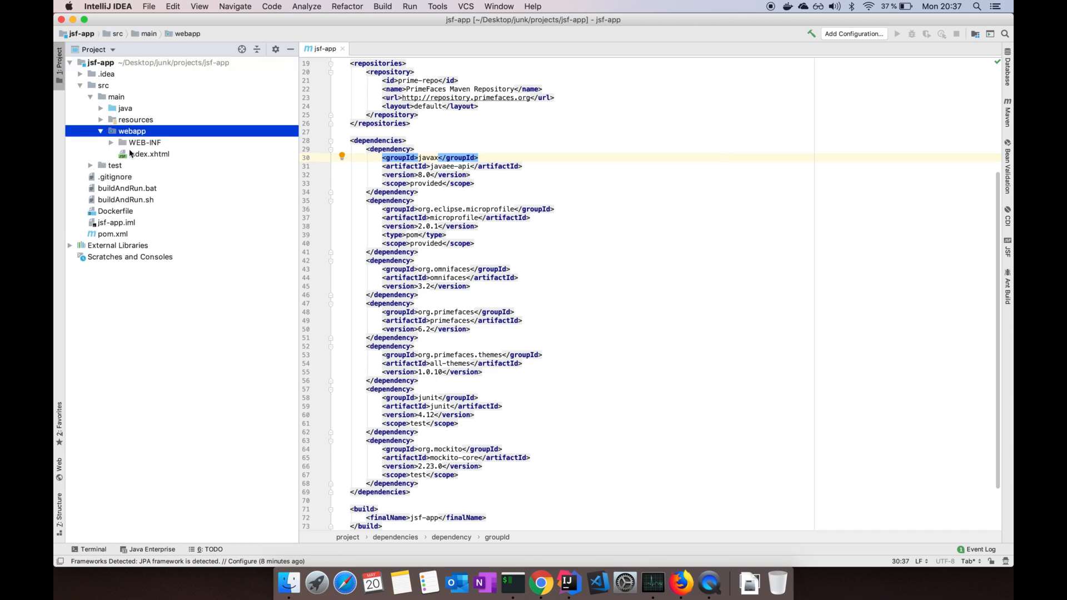
Open index.xhtml under src/main/webapp, the Hello World page bound to sampleBean.message.
double_click(149, 154)
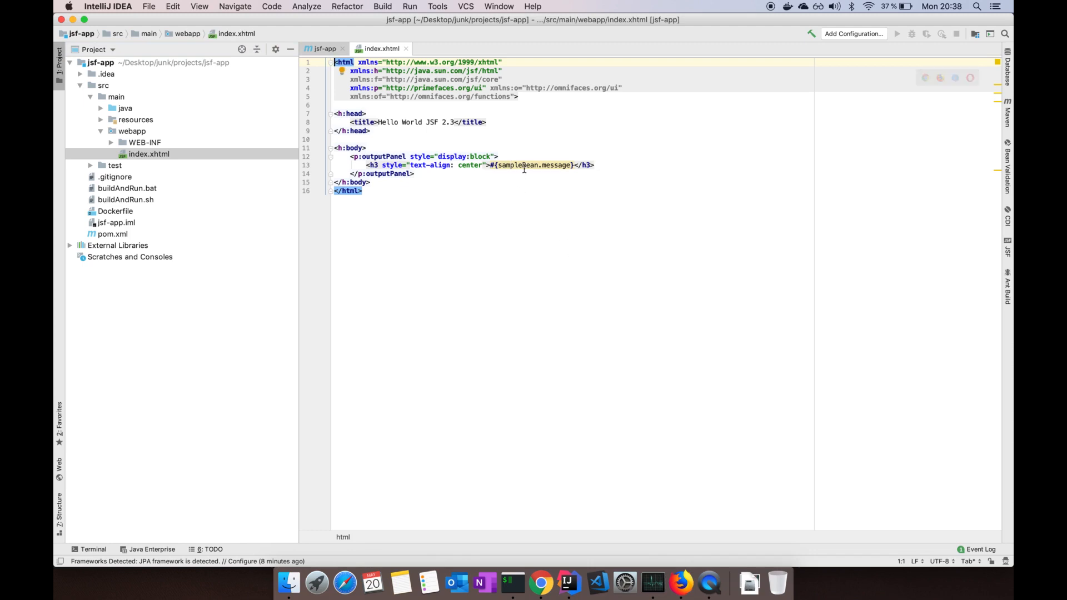
mouse_move(524, 164)
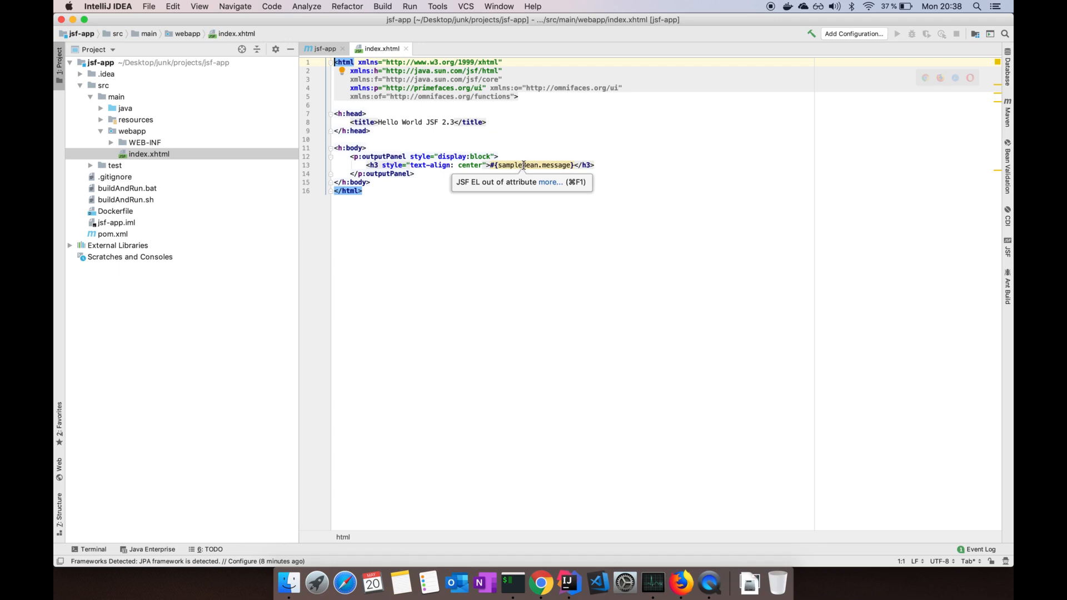
mouse_move(163, 123)
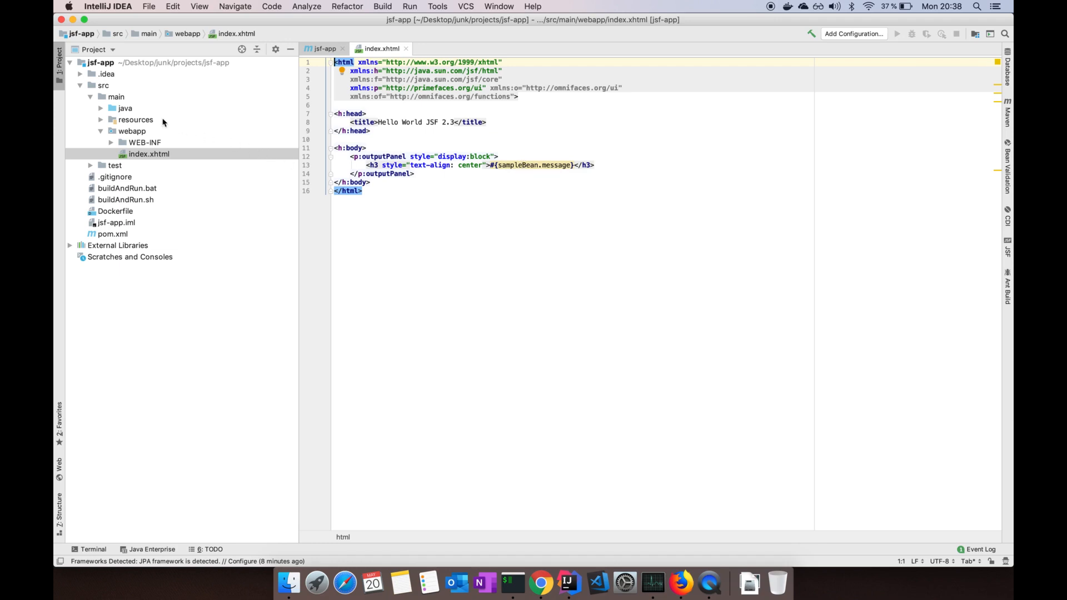
Open SampleBean.java under src/main/java/sample and expand the resources folder to META-INF.
left_click(91, 108)
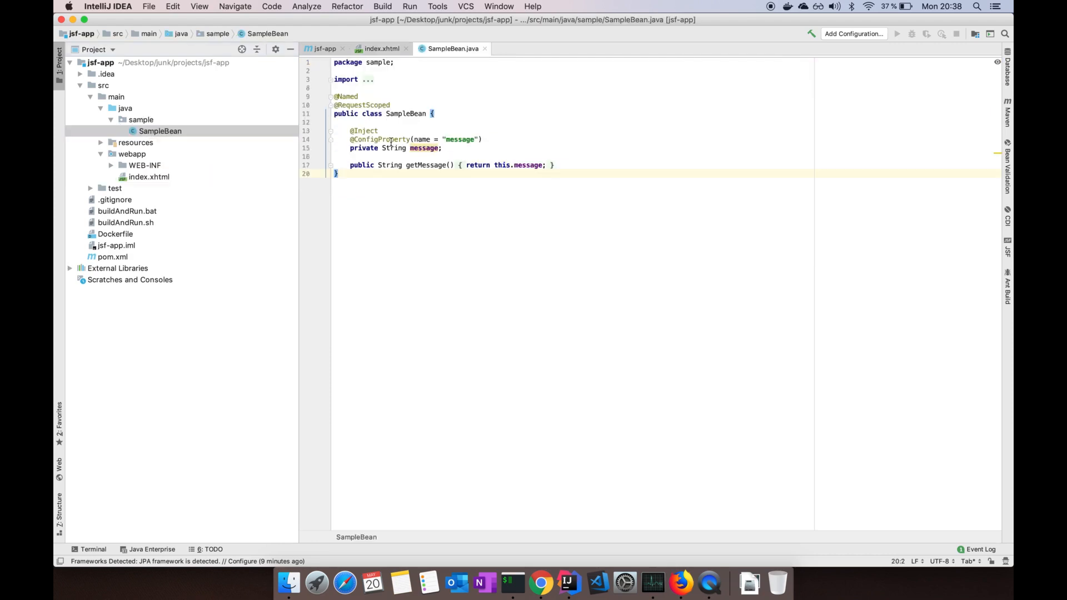
mouse_move(453, 171)
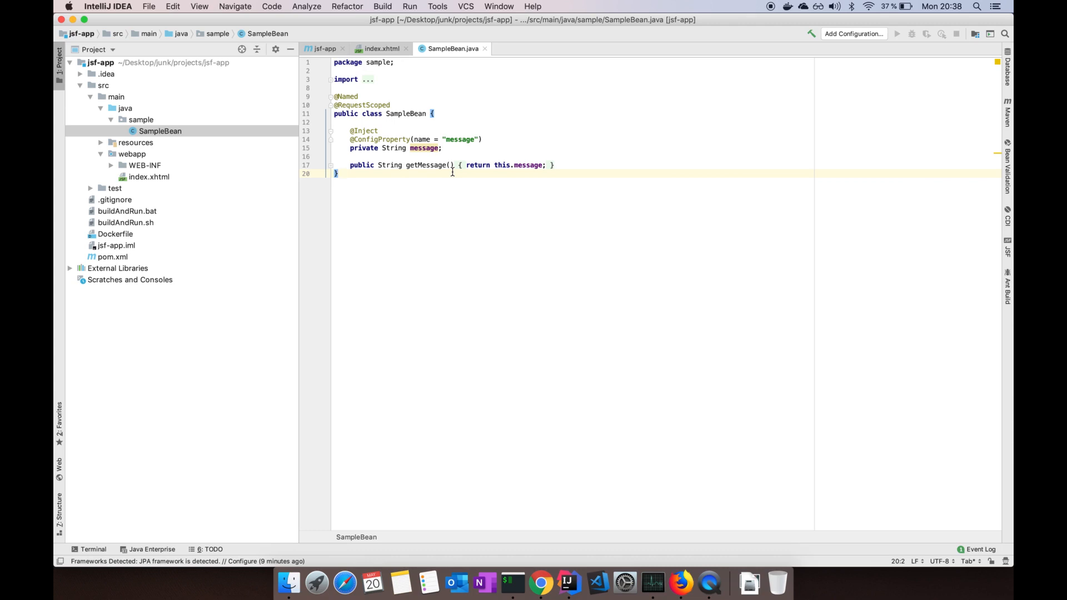
mouse_move(487, 136)
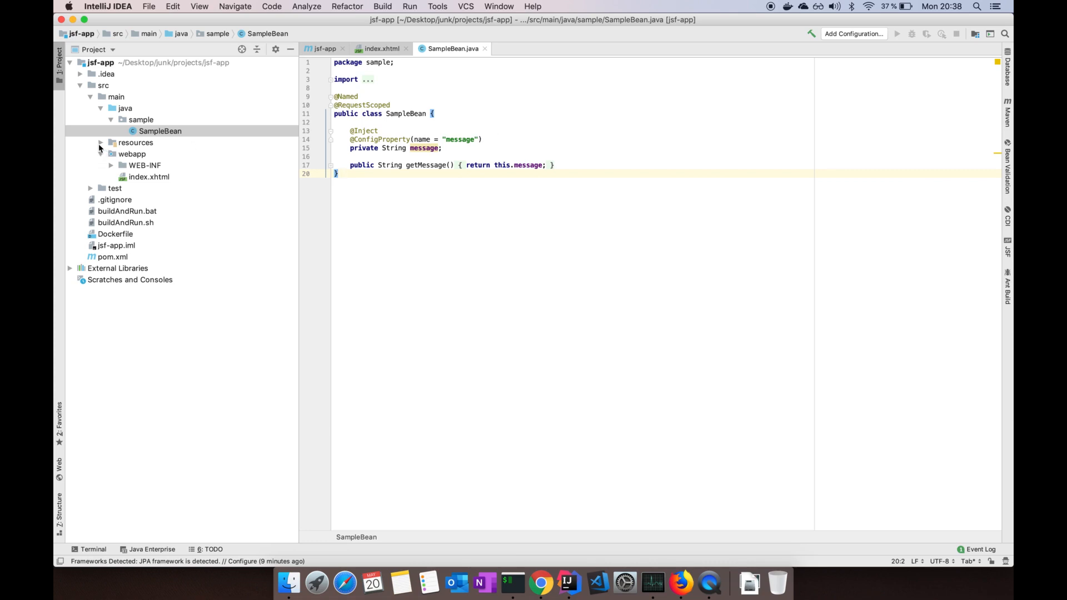
left_click(100, 142)
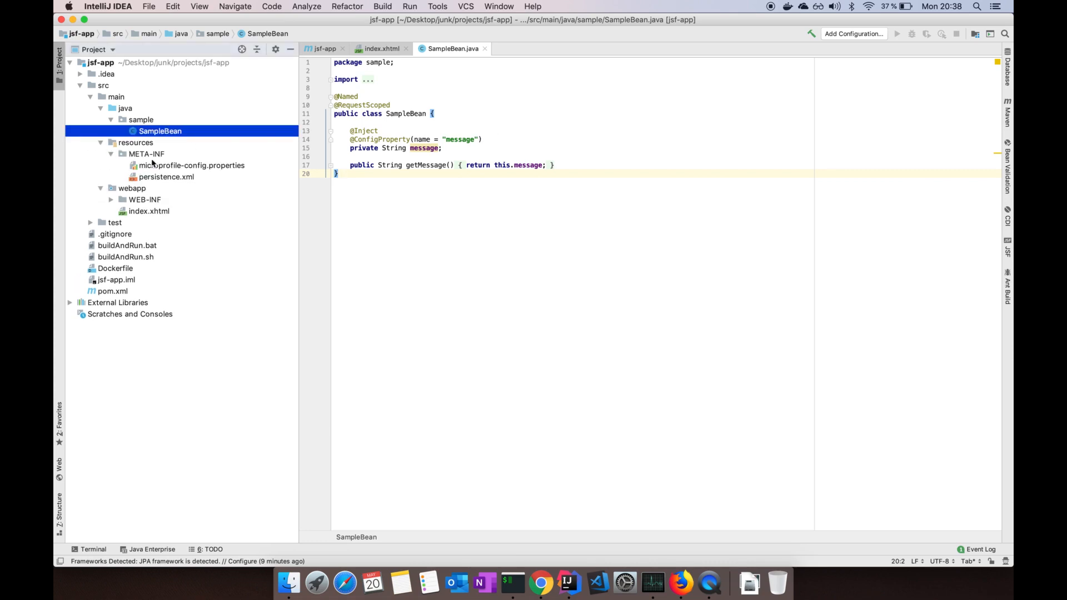
Open microprofile-config.properties and persistence.xml from META-INF for review.
double_click(193, 165)
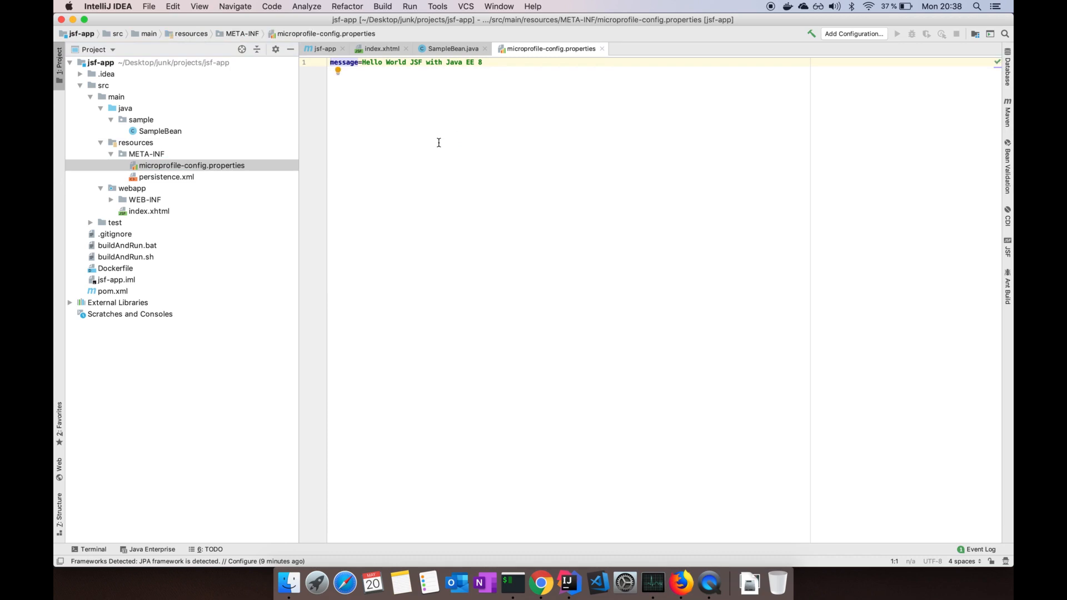
mouse_move(426, 140)
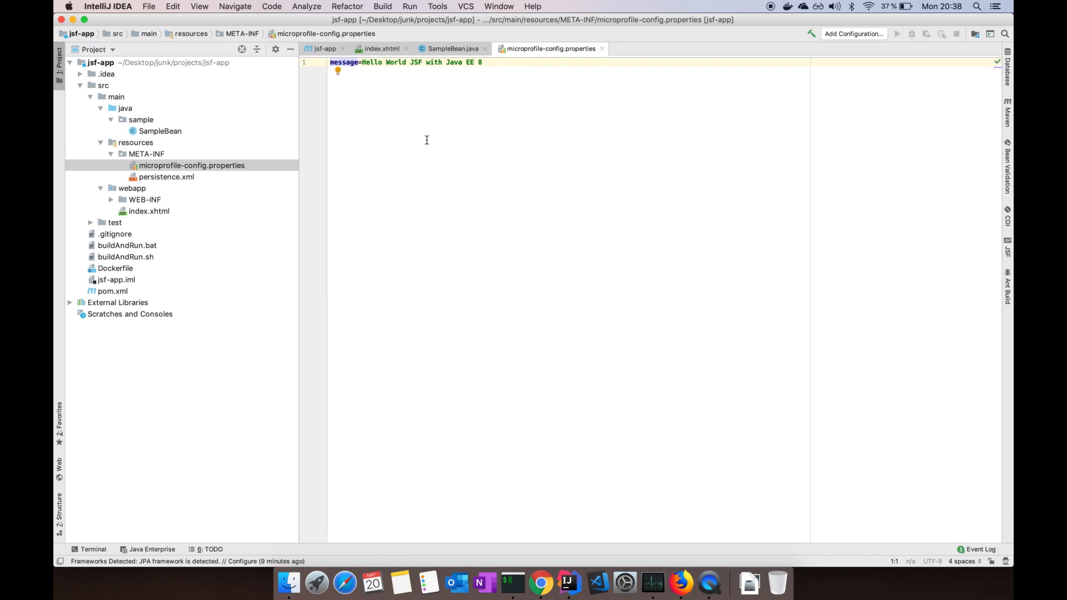
left_click(166, 177)
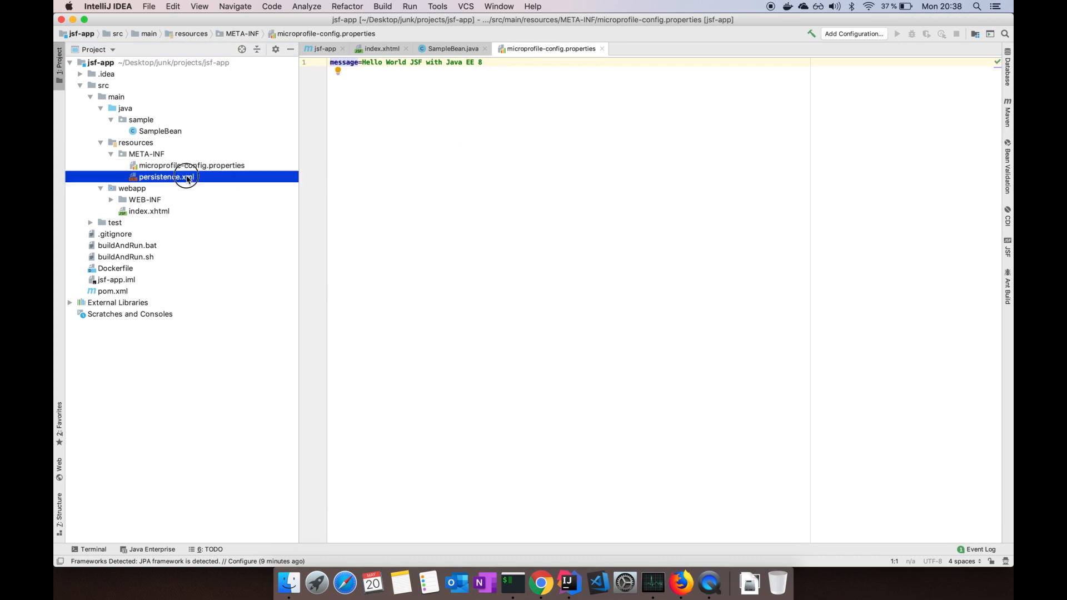
double_click(165, 177)
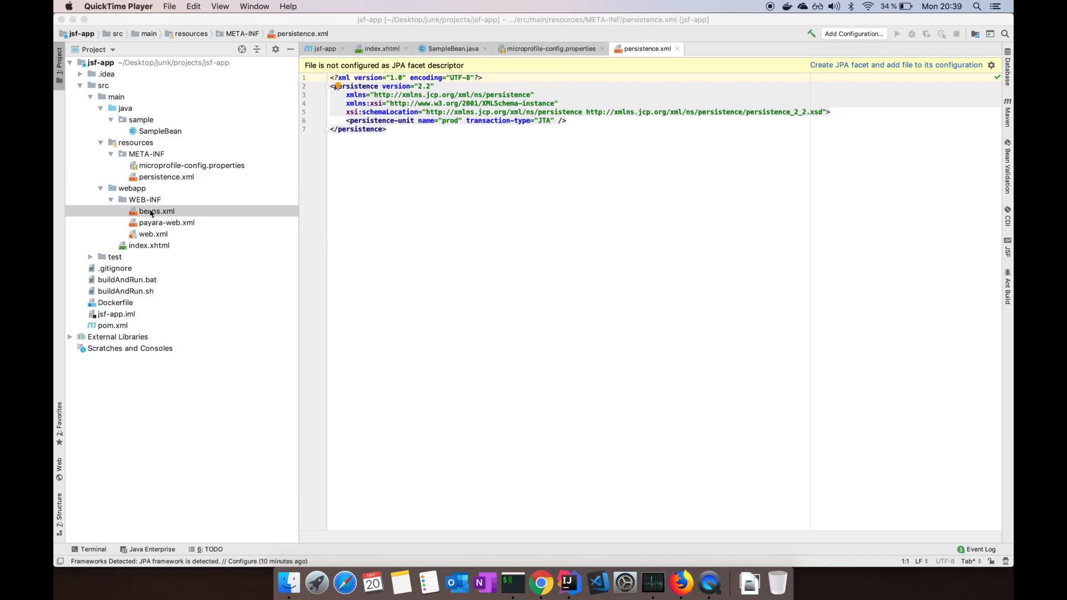
Open beans.xml, payara-web.xml and web.xml from WEB-INF to review the Faces Servlet mapping.
double_click(157, 211)
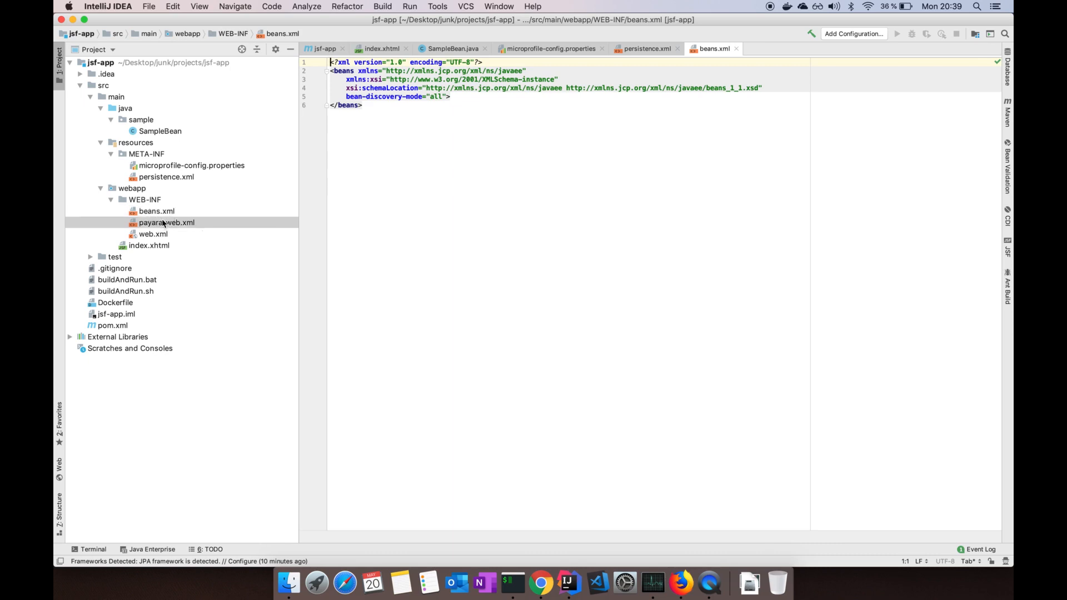
double_click(166, 223)
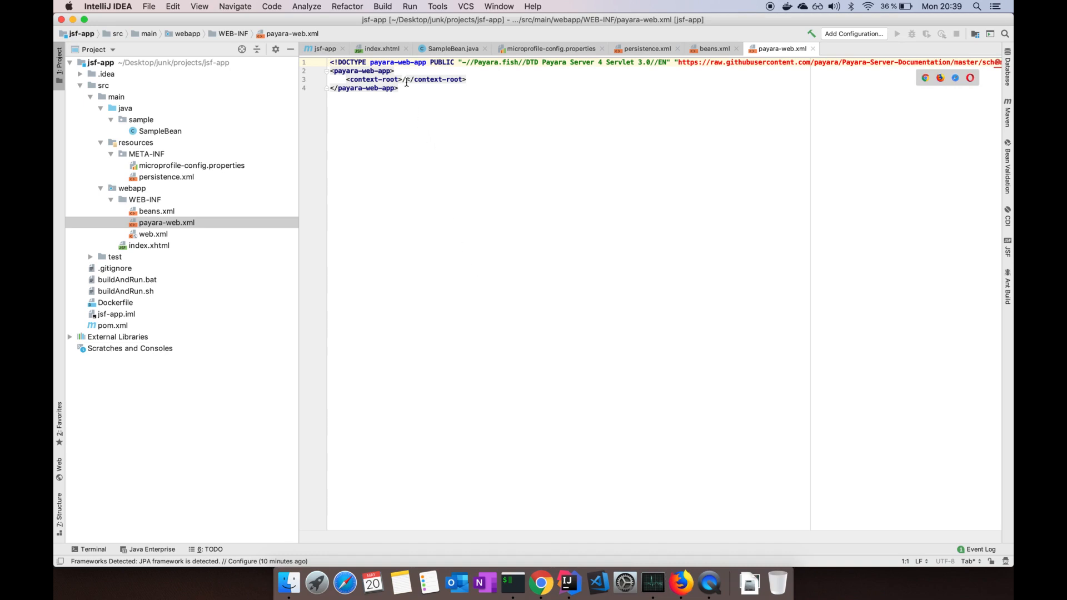
left_click(153, 234)
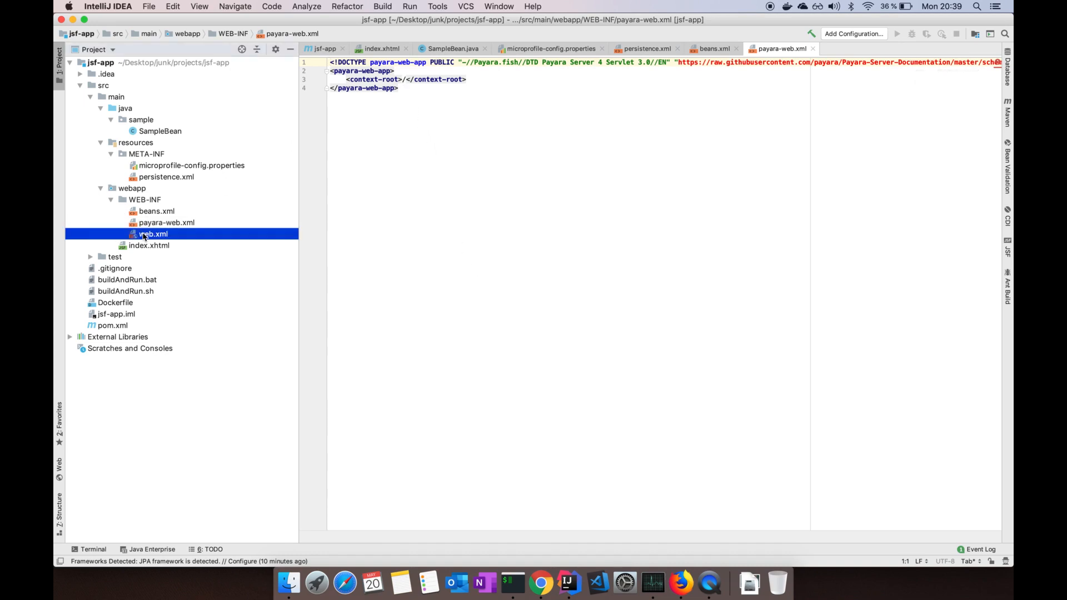
double_click(154, 233)
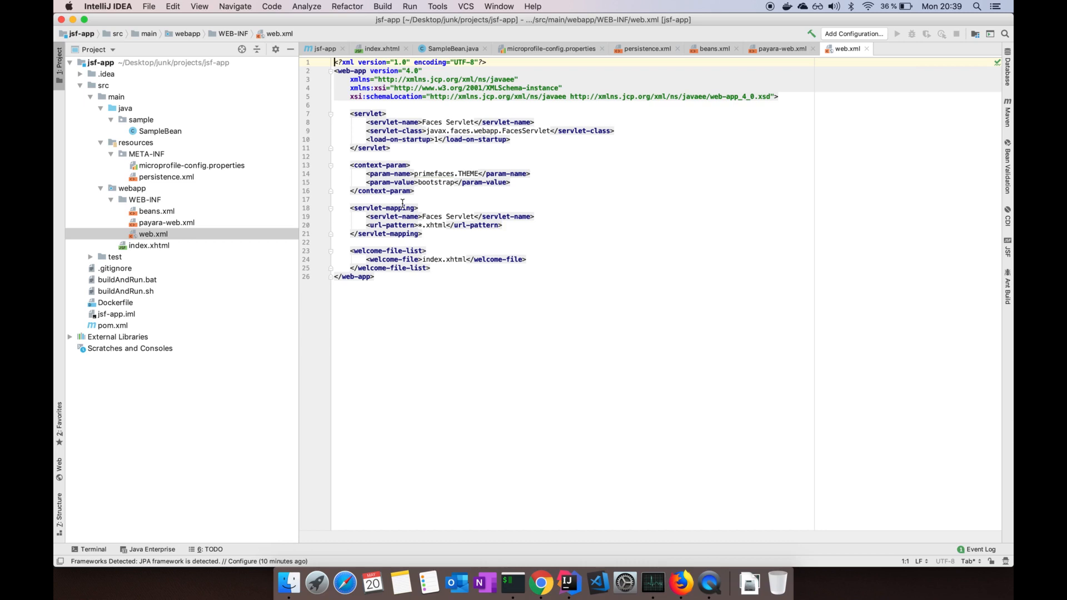
double_click(436, 182)
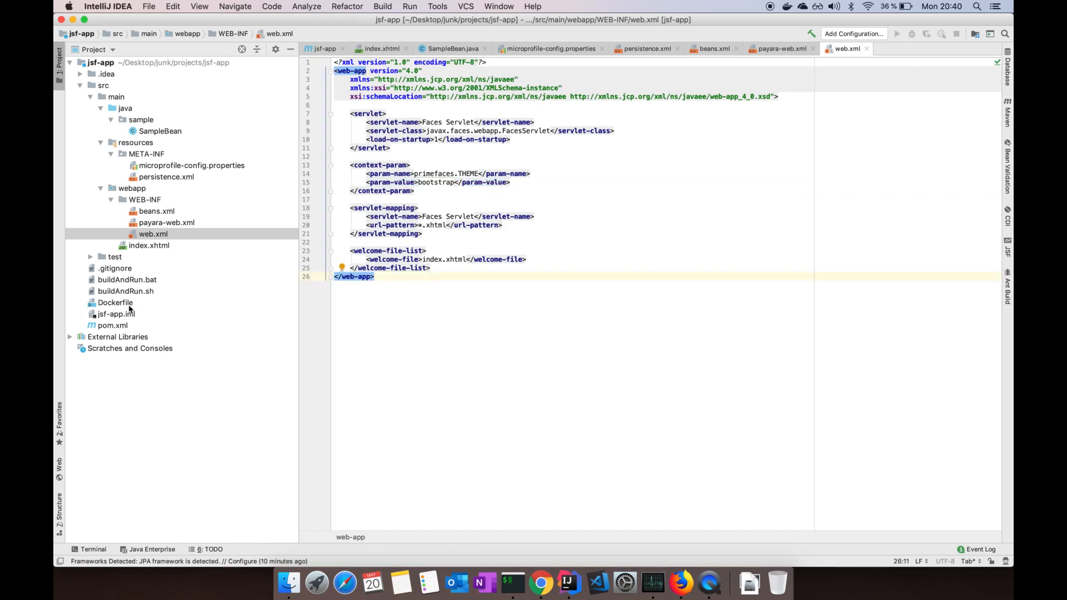
Open the Dockerfile that copies jsf-app.war onto the payara/server-full image.
left_click(114, 303)
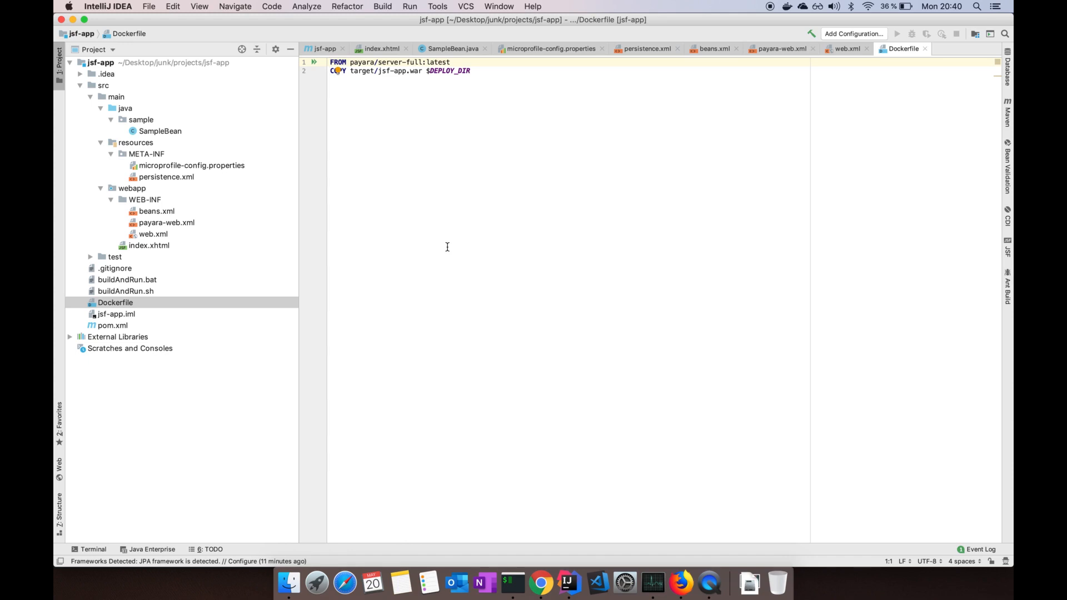
mouse_move(439, 71)
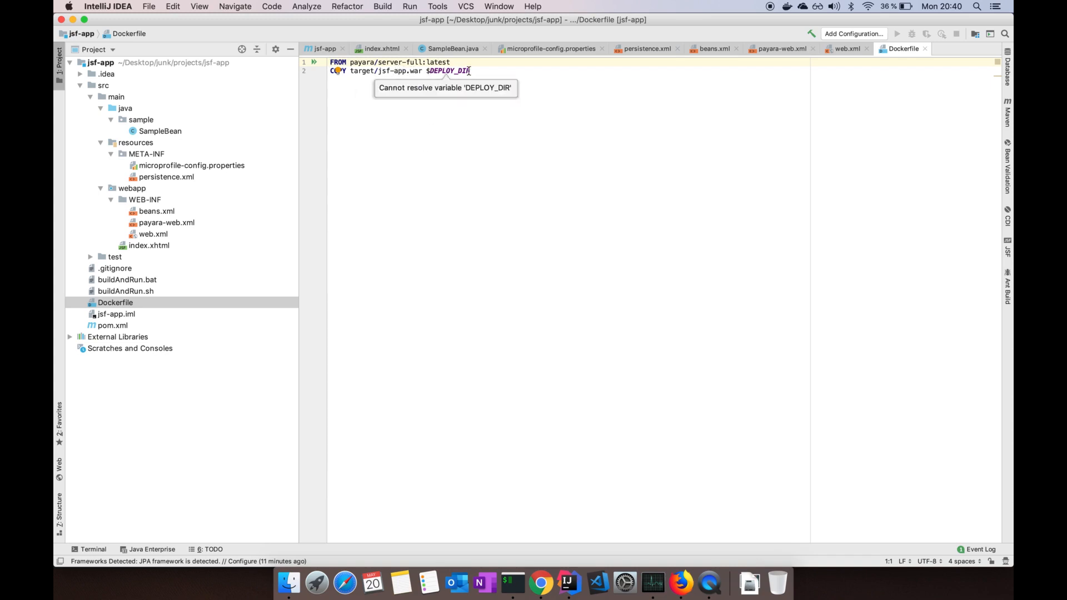
mouse_move(121, 292)
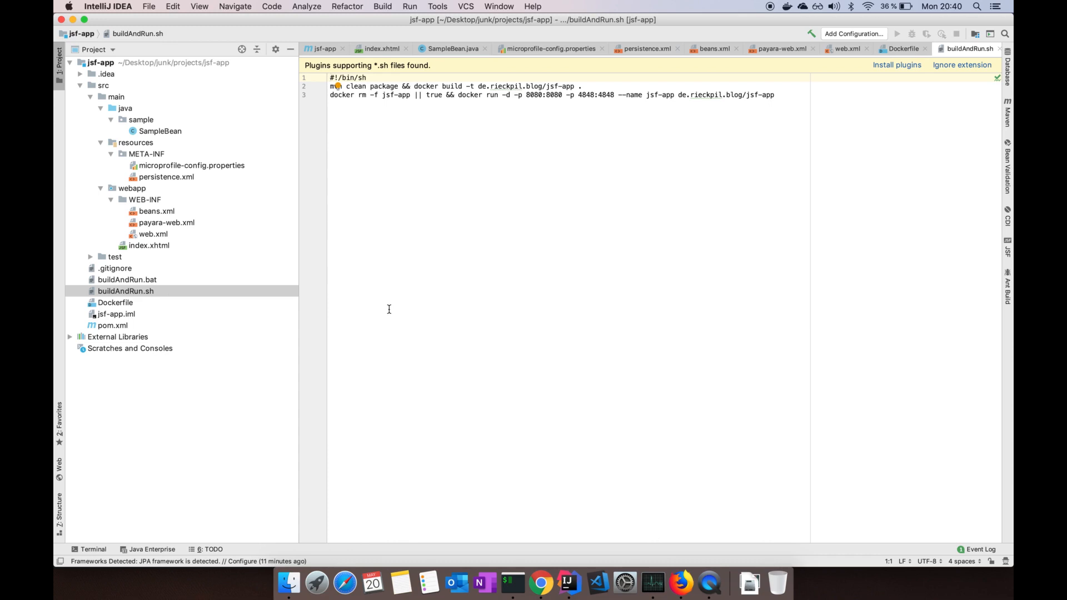
mouse_move(373, 74)
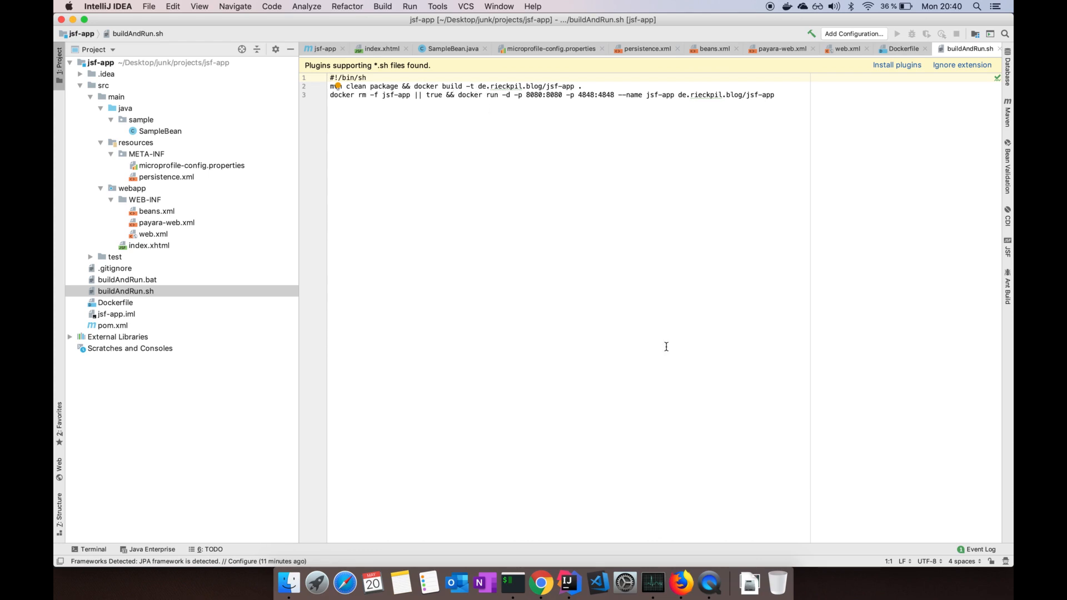
mouse_move(687, 107)
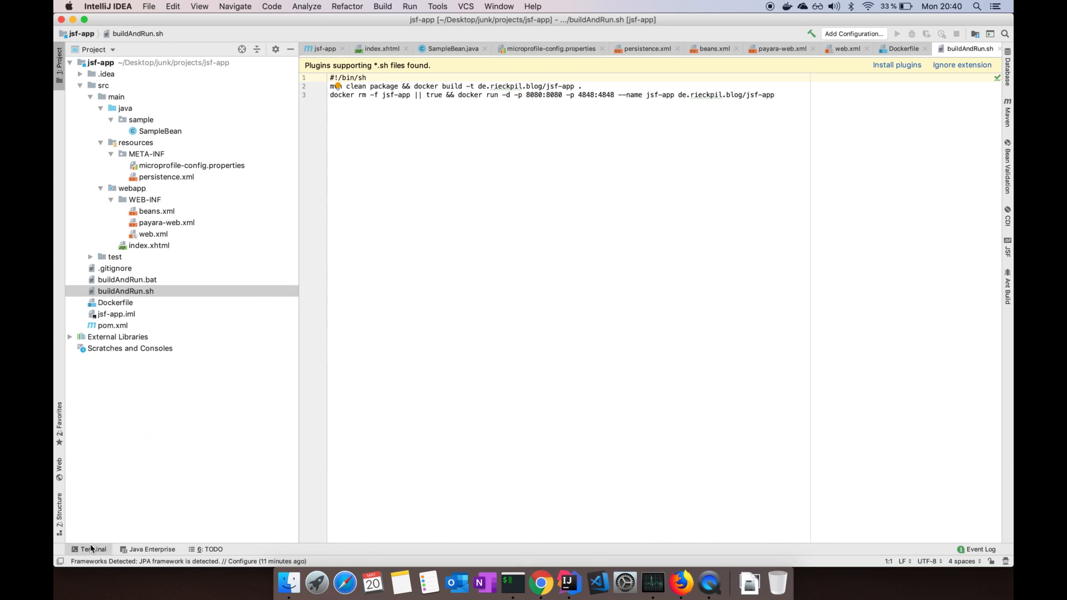
In the Terminal, make buildAndRun.sh executable with chmod +x and run ./buildAndRun.sh.
left_click(92, 549)
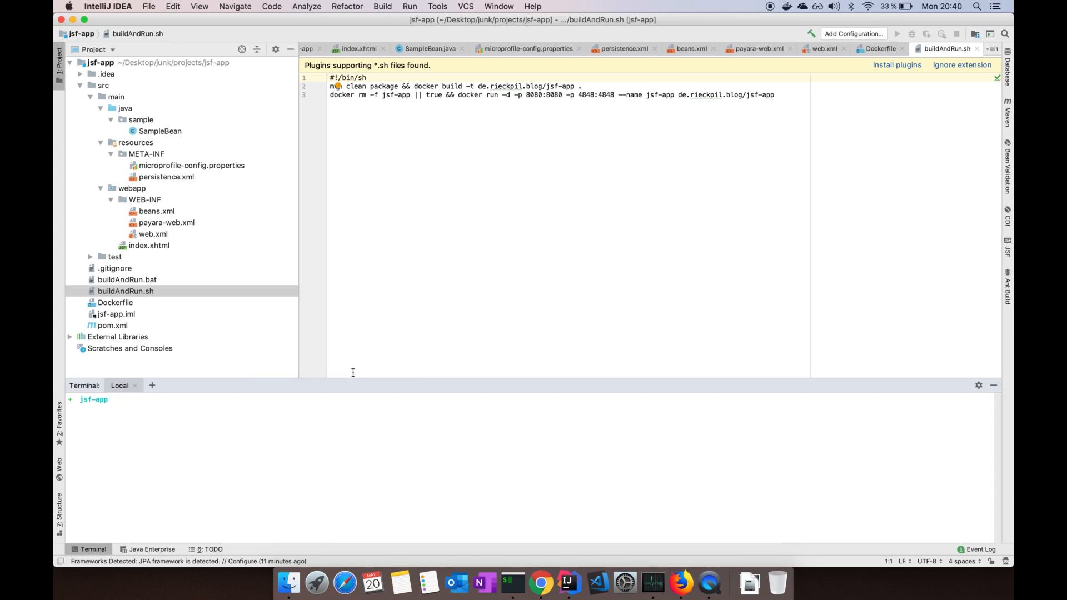
type("chmod")
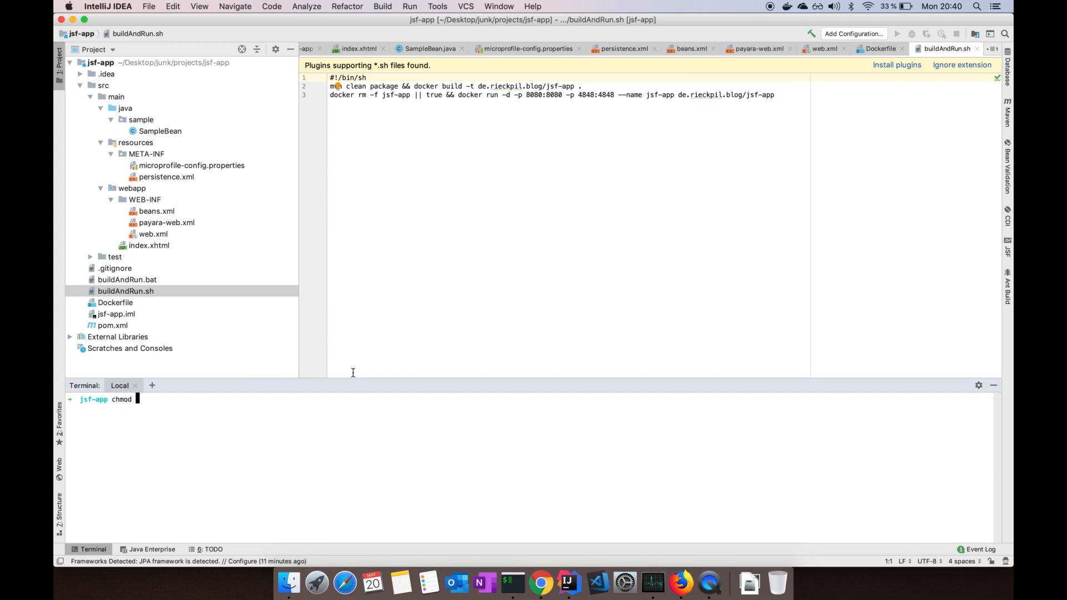
type("+x")
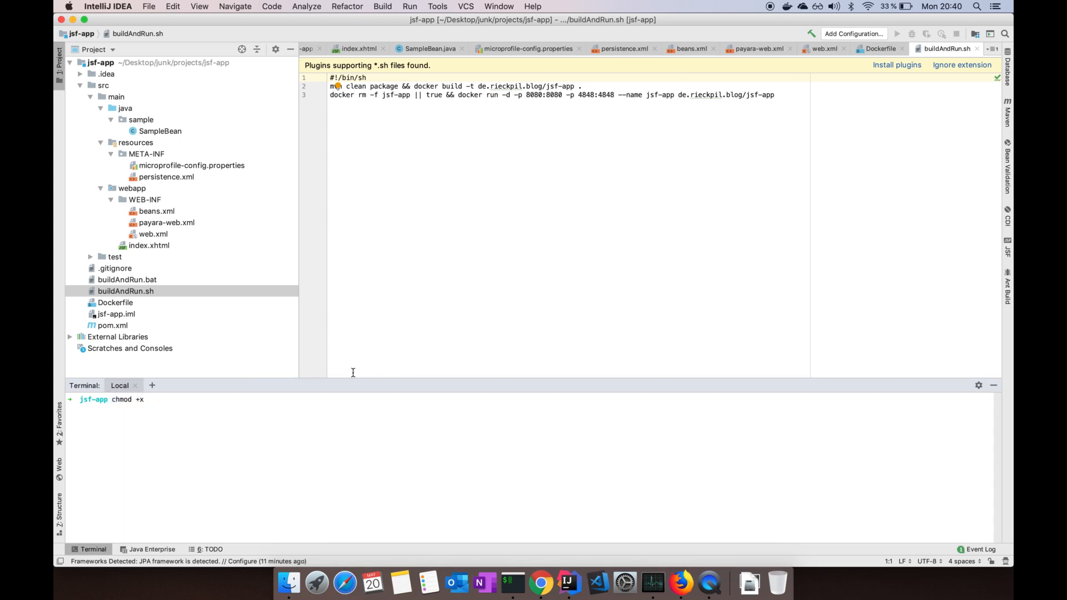
type(".sh")
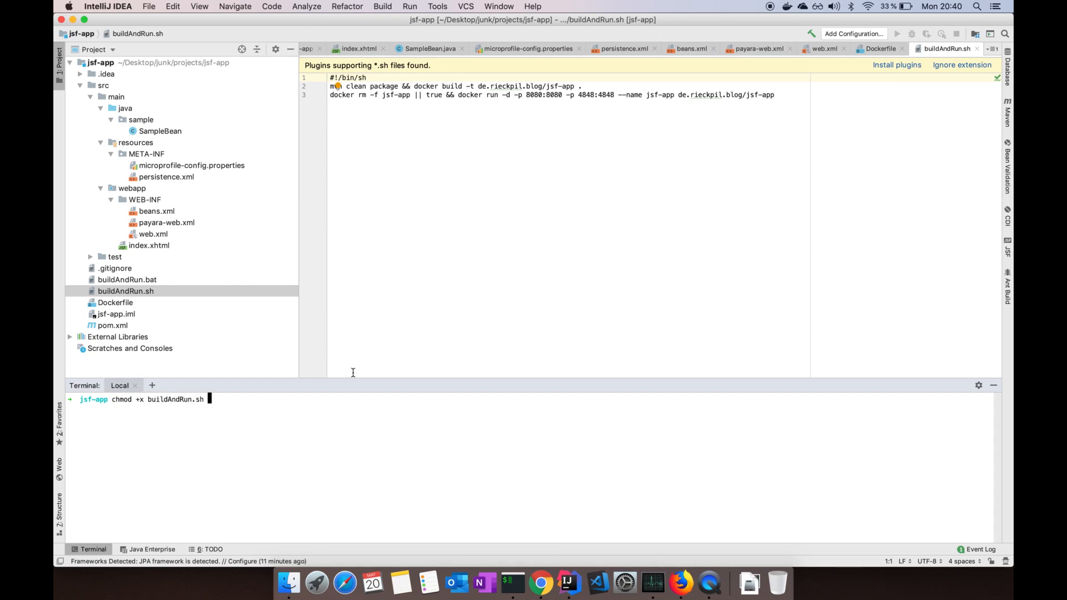
type("./")
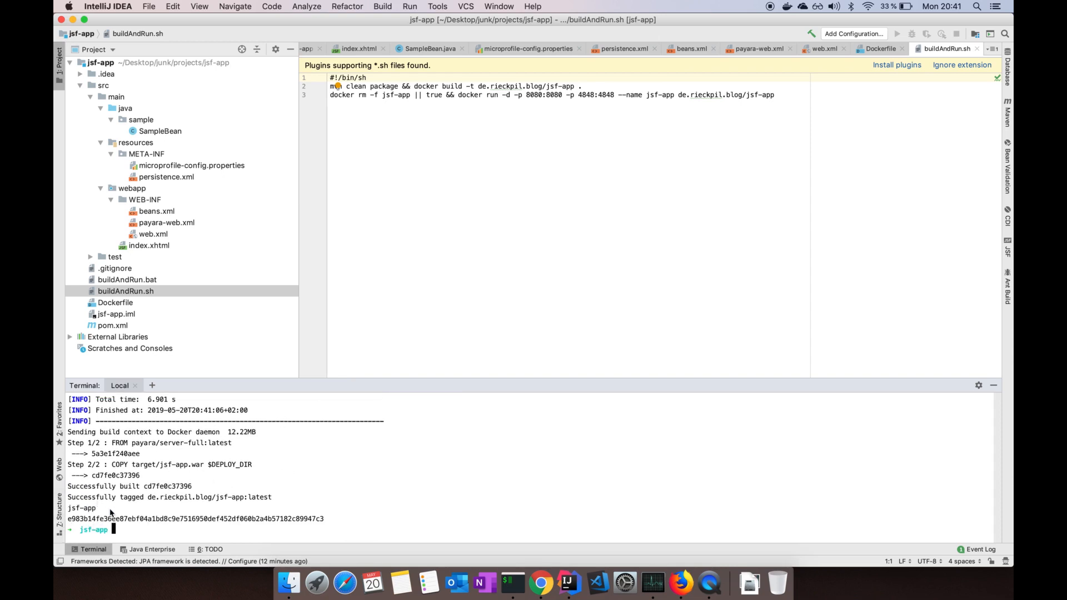
mouse_move(154, 520)
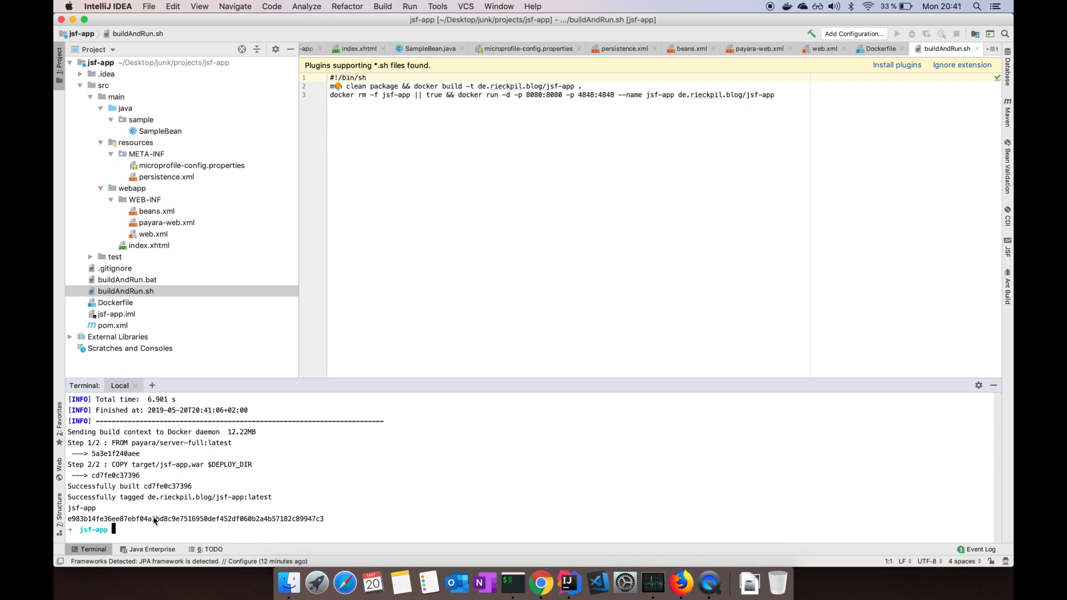
Run docker ps to see the 0.0.0.0:8080 mapping, then docker logs for the jsf-app container.
type("docker ps")
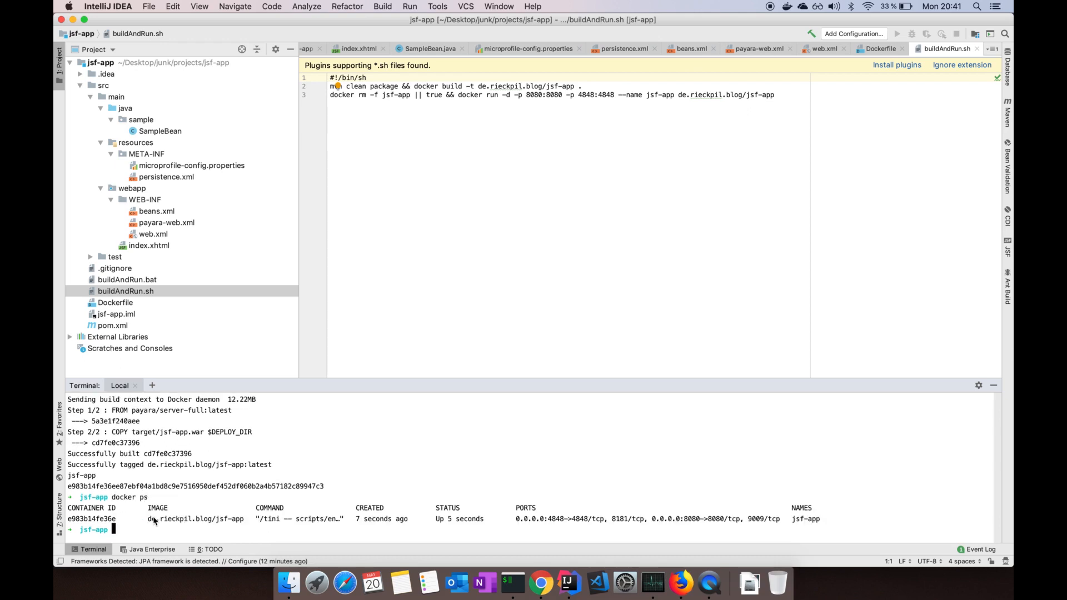
mouse_move(575, 523)
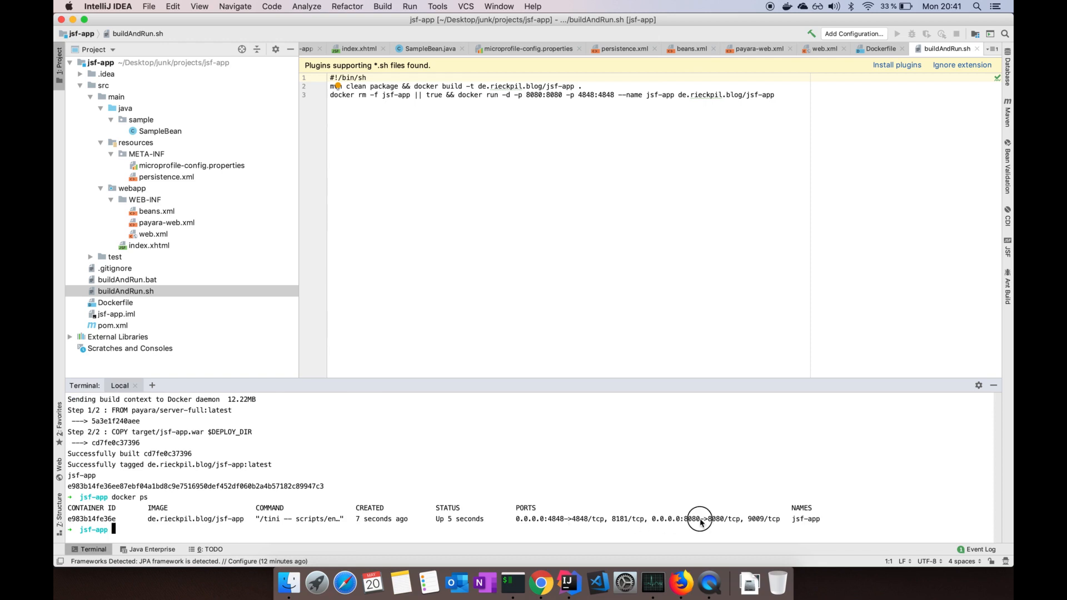
double_click(674, 519)
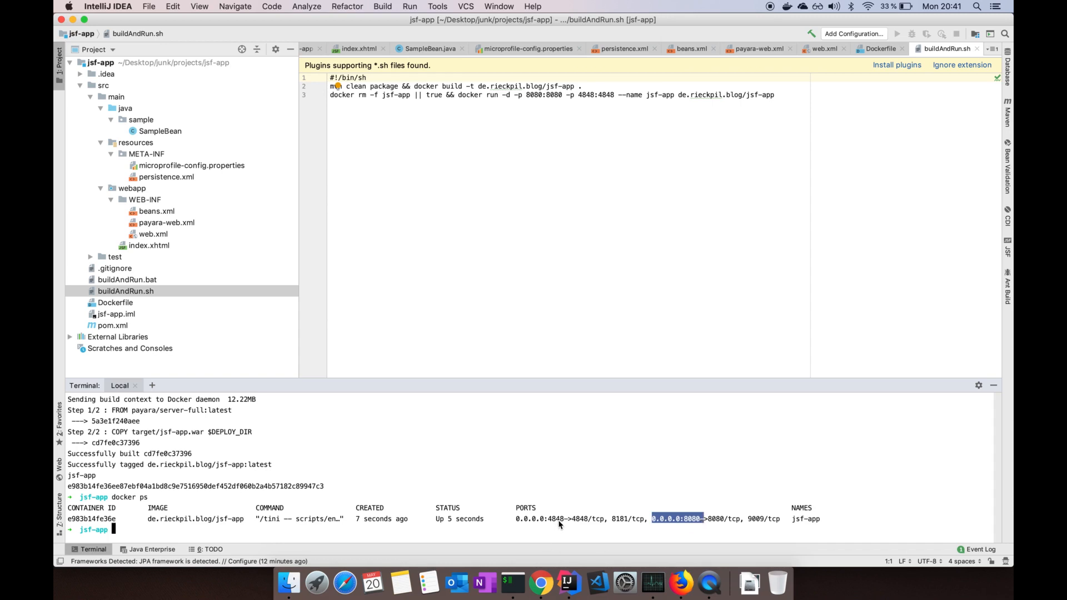
mouse_move(441, 527)
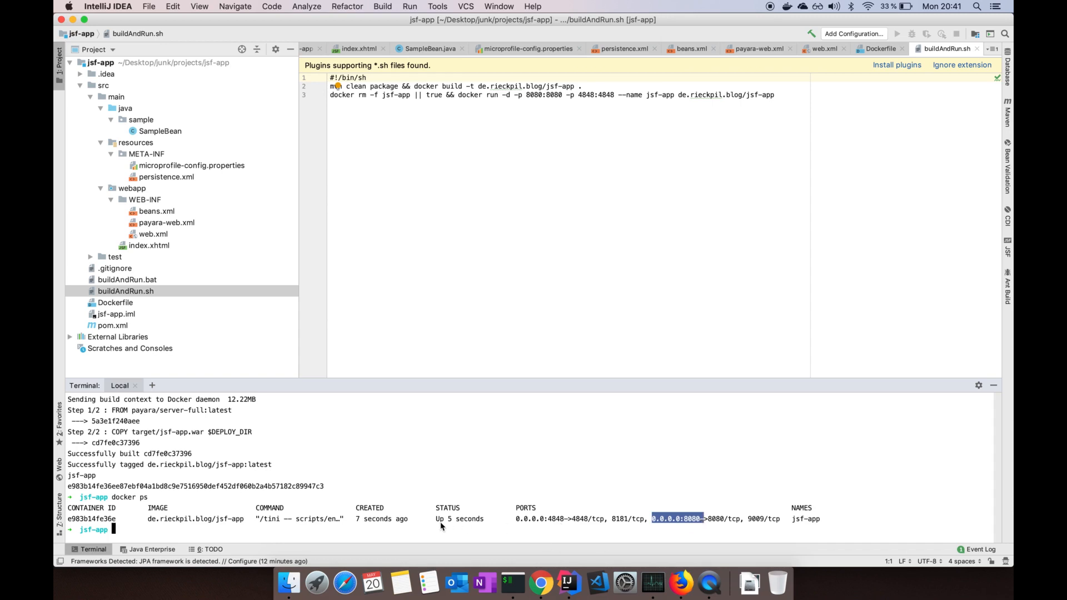
type("docker l")
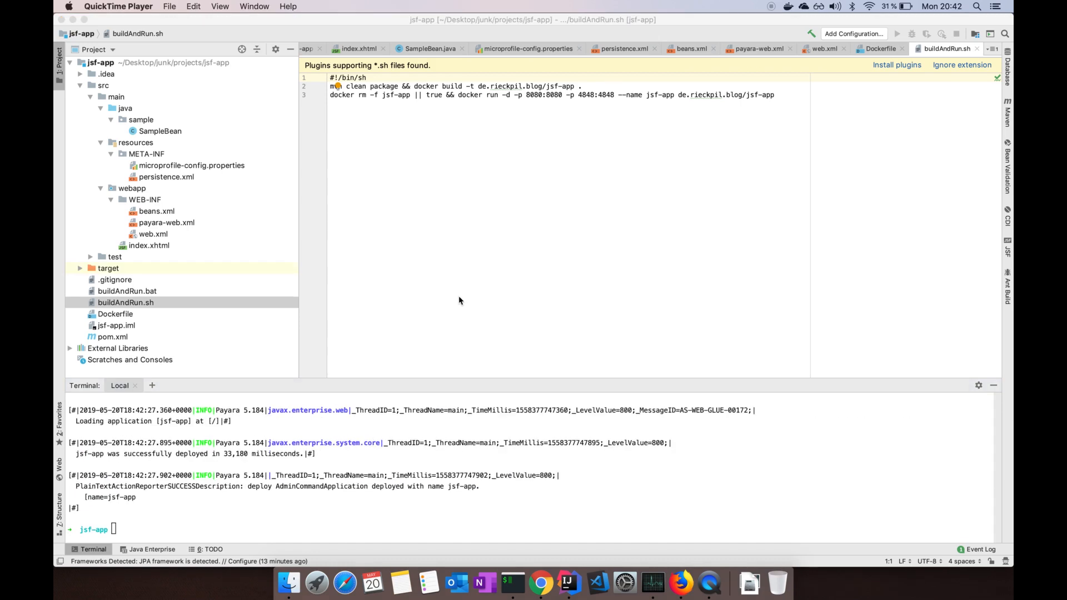
mouse_move(681, 584)
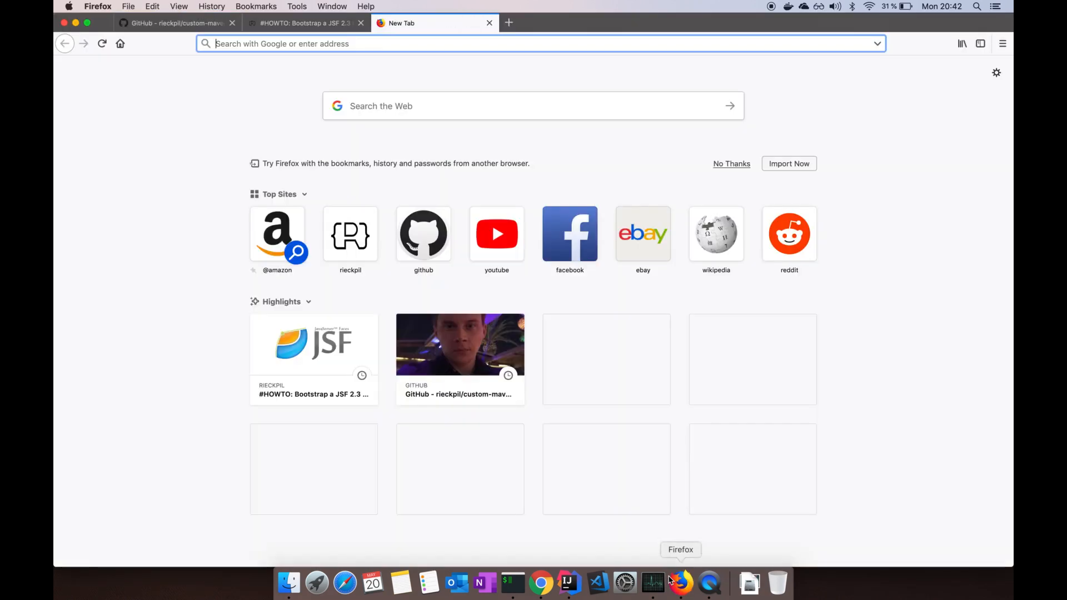
Load localhost:8080 to see the Hello World JSF page, then return to the #HOWTO blog.
type("localhost:")
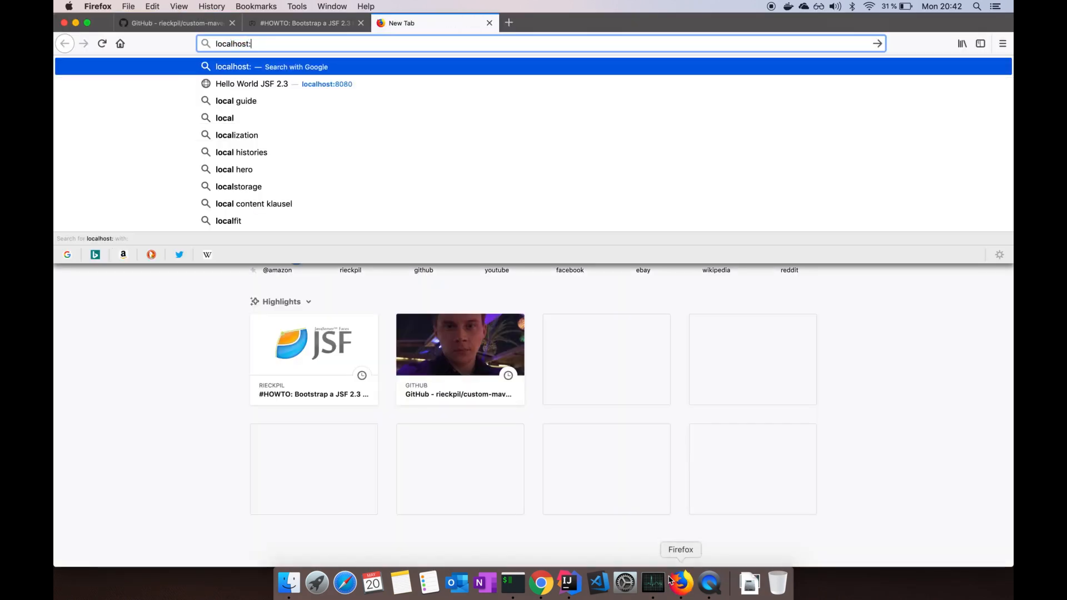
left_click(283, 84)
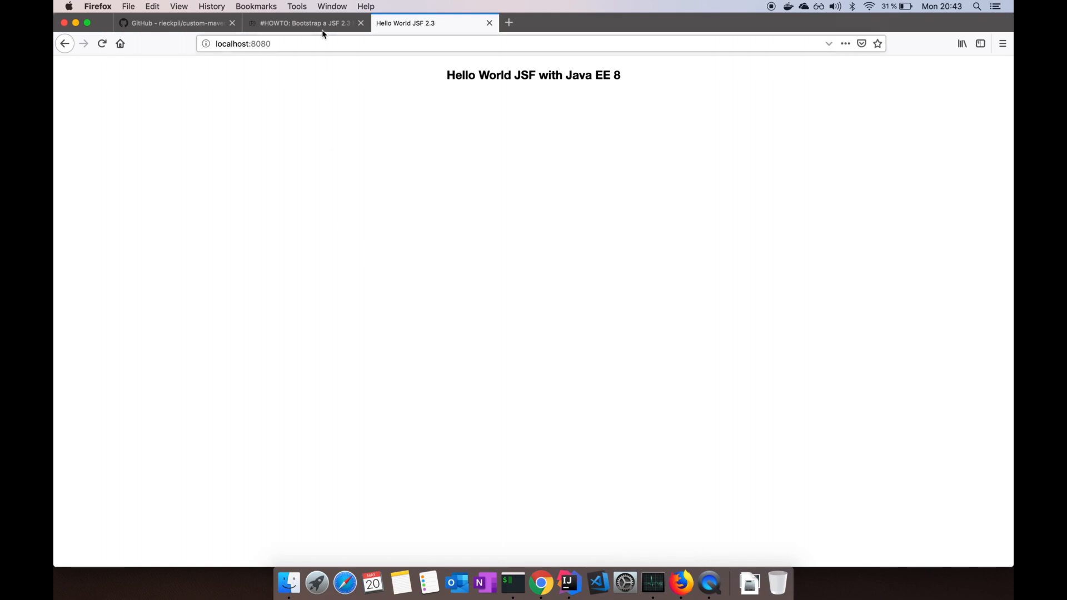
left_click(303, 22)
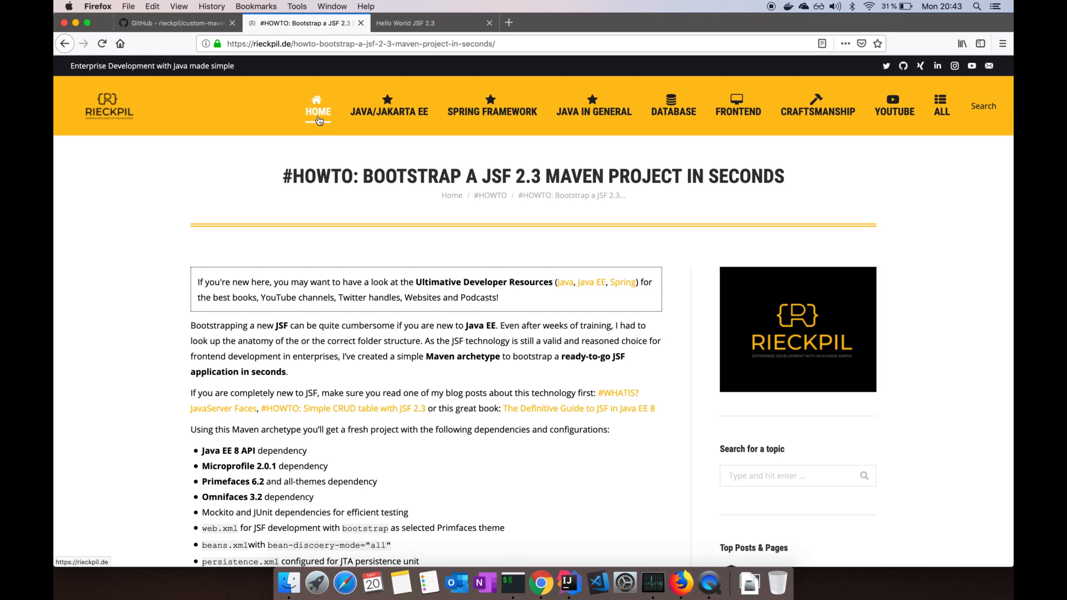
From the rieckpil.de home page, reopen the JSF 2.3 Maven project bootstrap post.
left_click(317, 110)
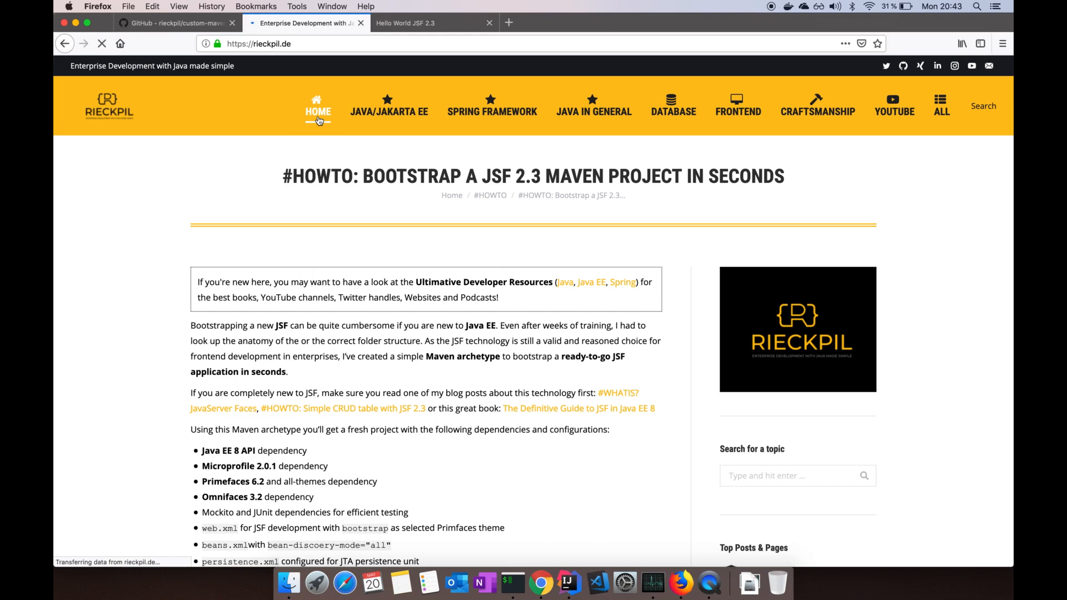
left_click(318, 111)
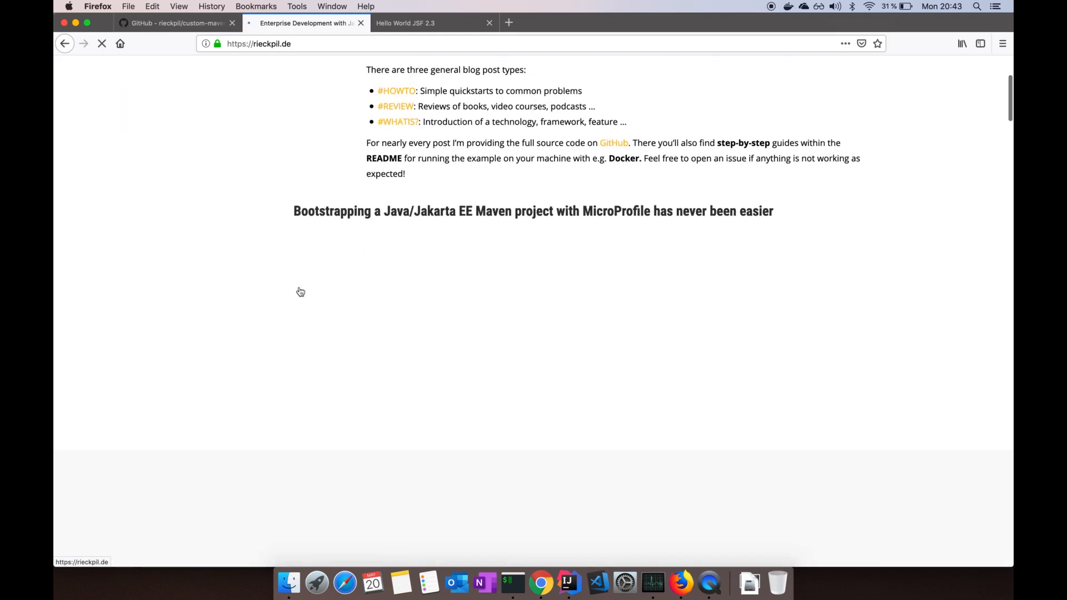
mouse_move(569, 331)
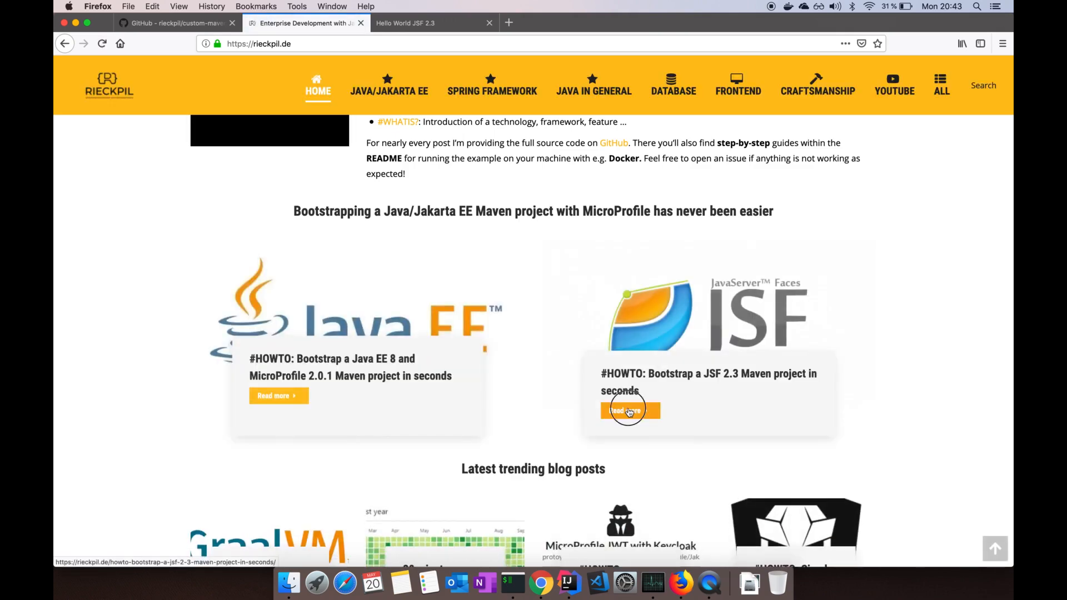
left_click(627, 410)
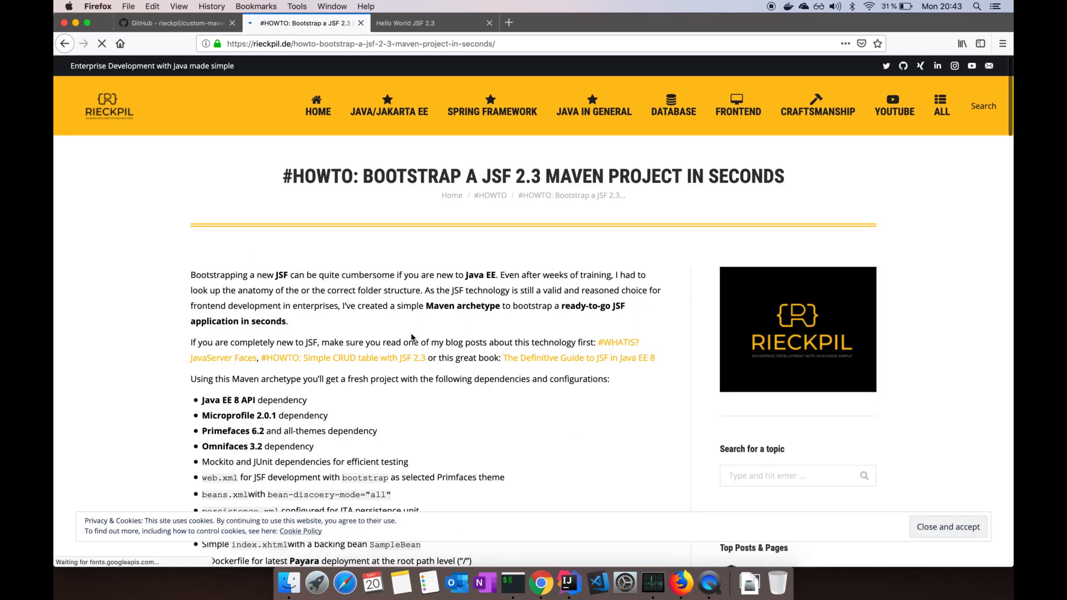
scroll("down", 3)
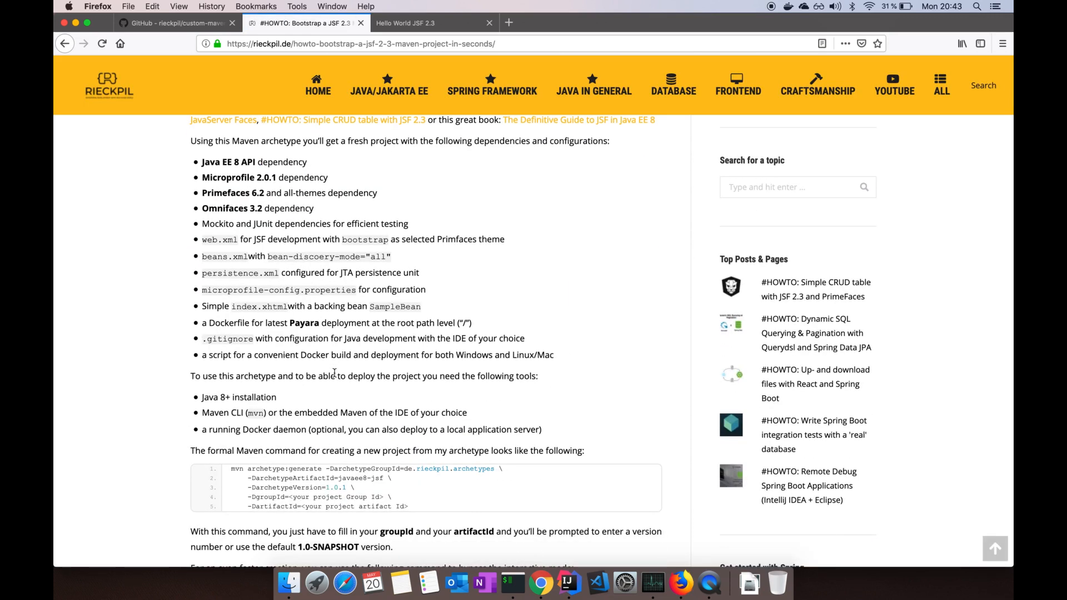
scroll("down", 3)
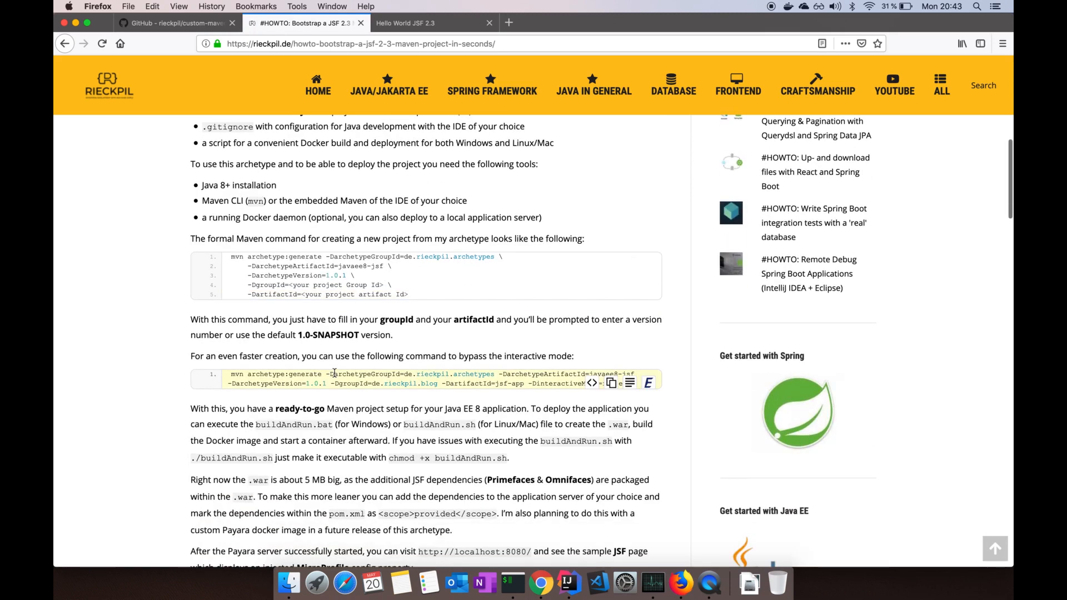
scroll("down", 3)
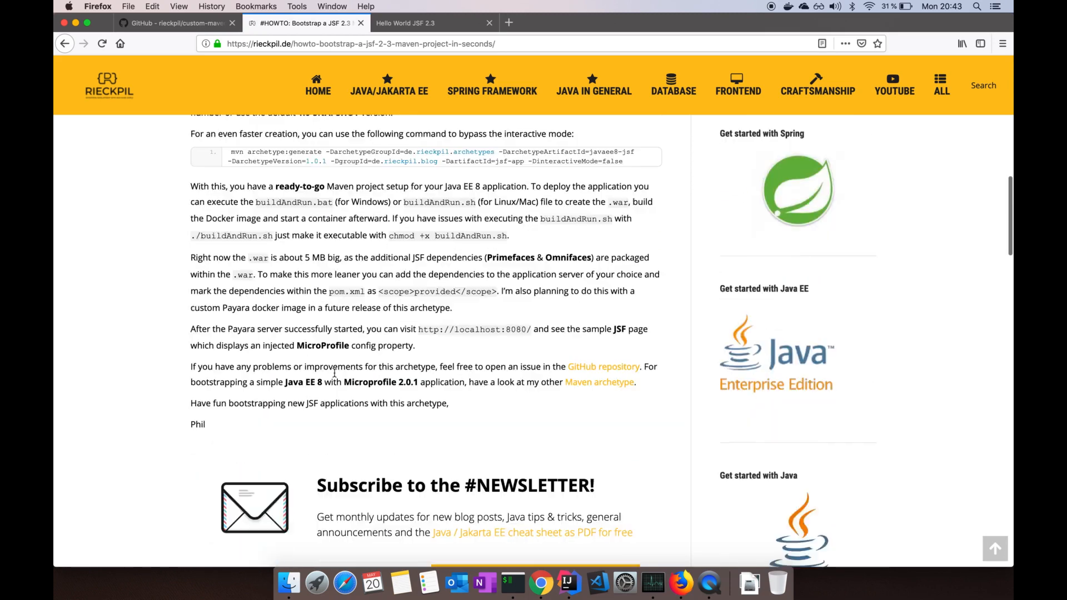
scroll("down", 3)
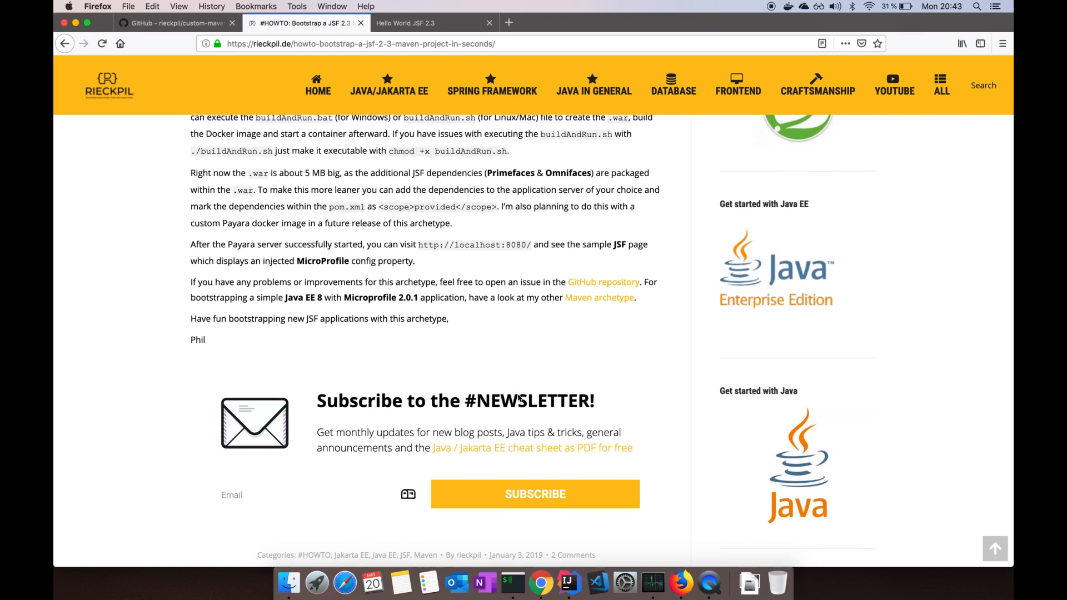